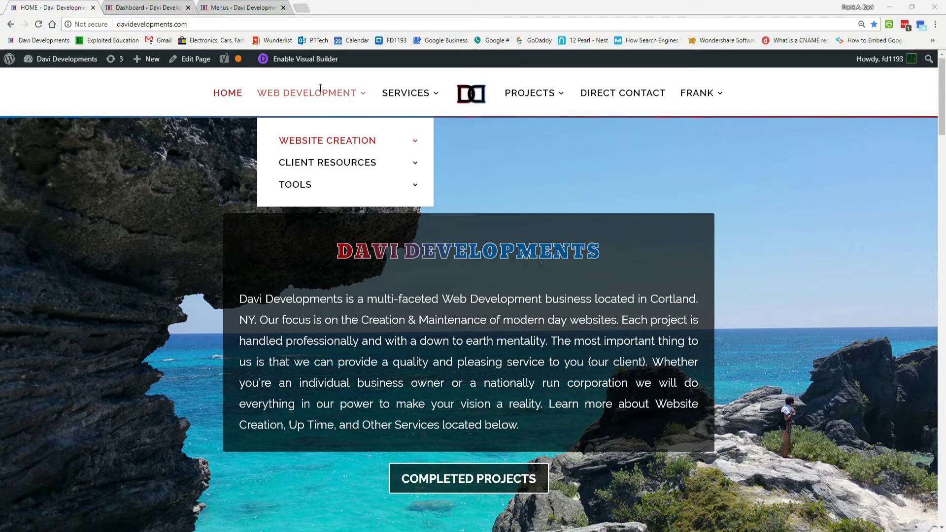
mouse_move(317, 95)
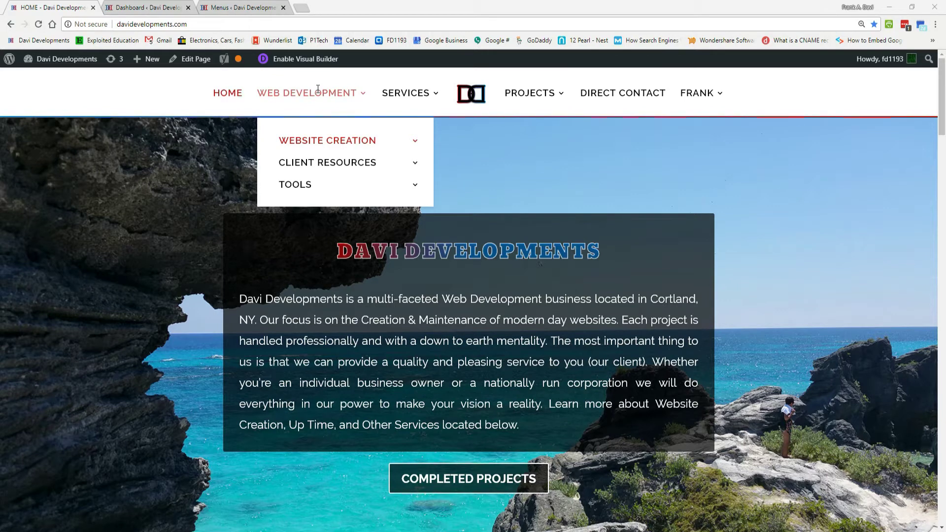
mouse_move(312, 106)
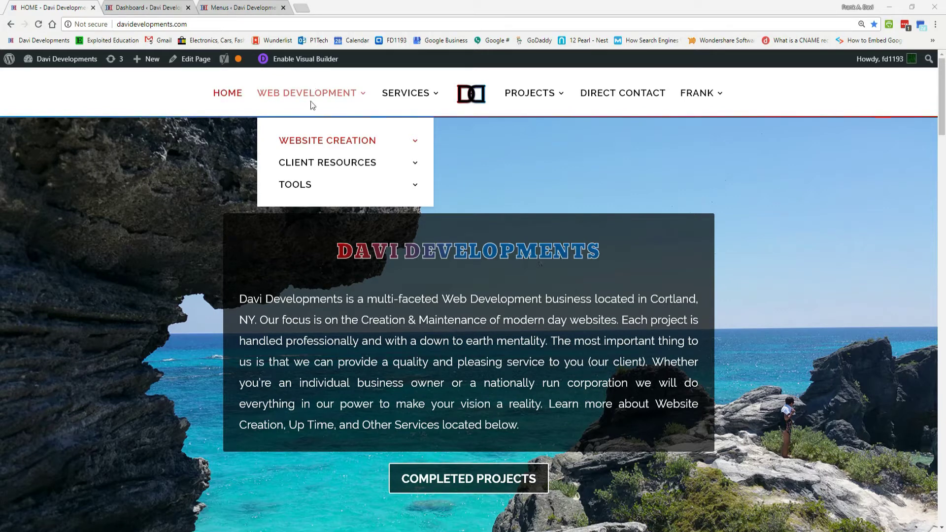
mouse_move(315, 140)
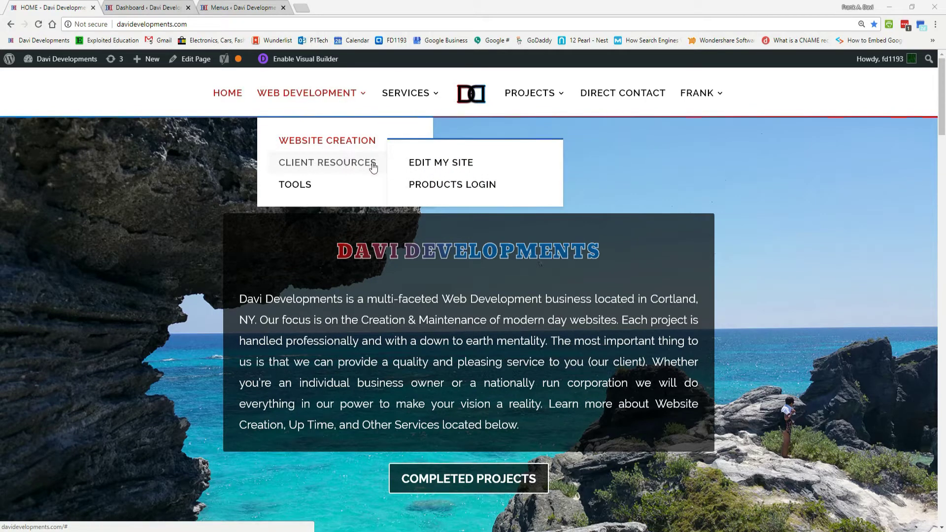
Review the Edit My Site page's Change an Image on a Page section, then head to the site login list.
left_click(441, 163)
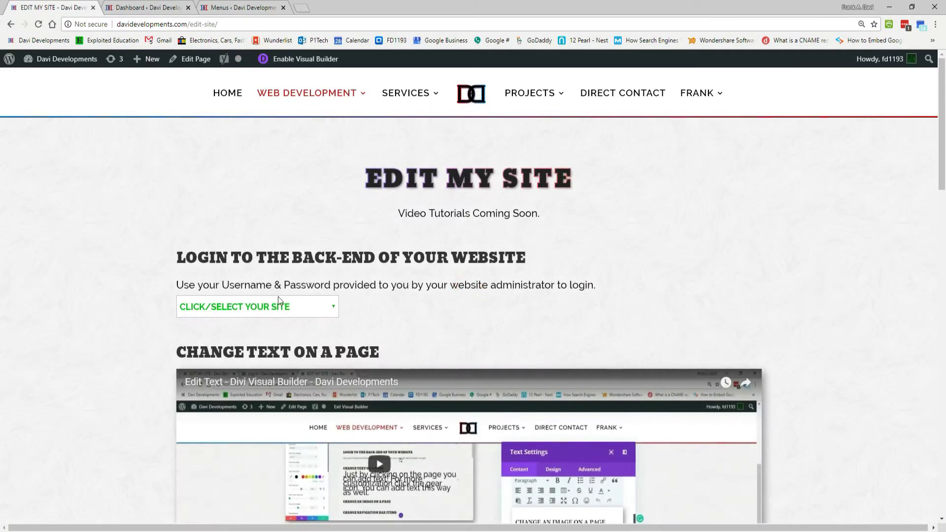
scroll("down", 3)
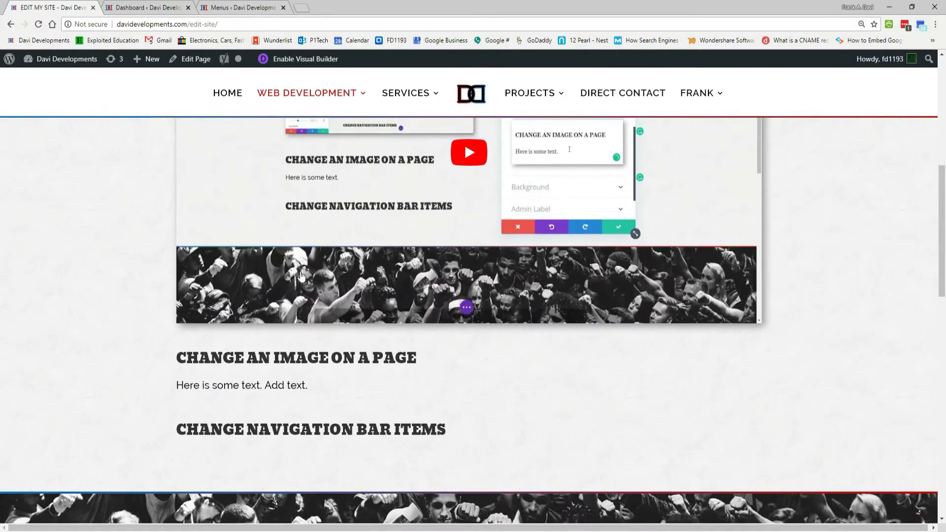
scroll("down", 3)
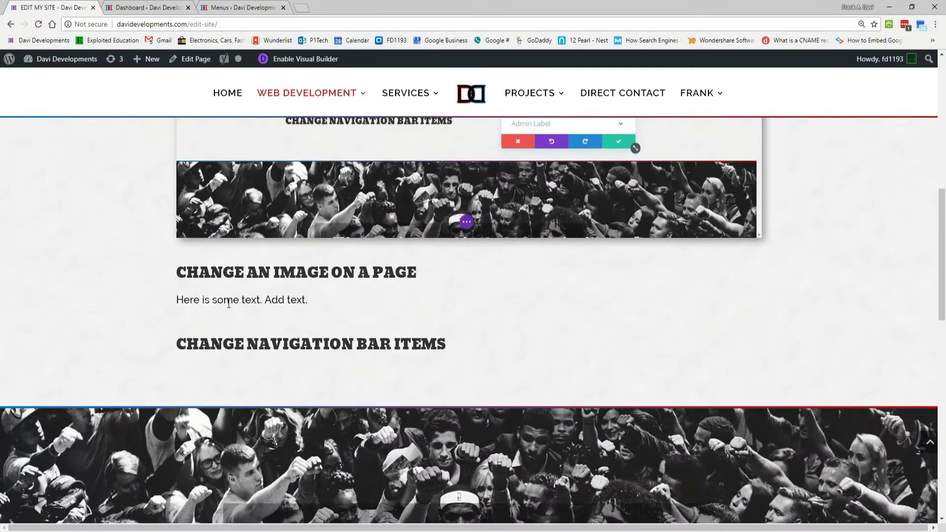
triple_click(241, 299)
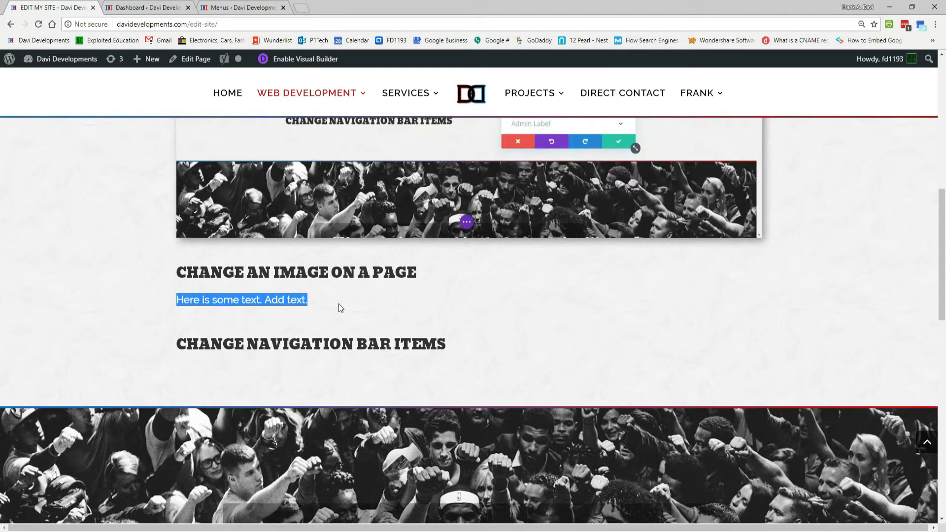
scroll("up", 3)
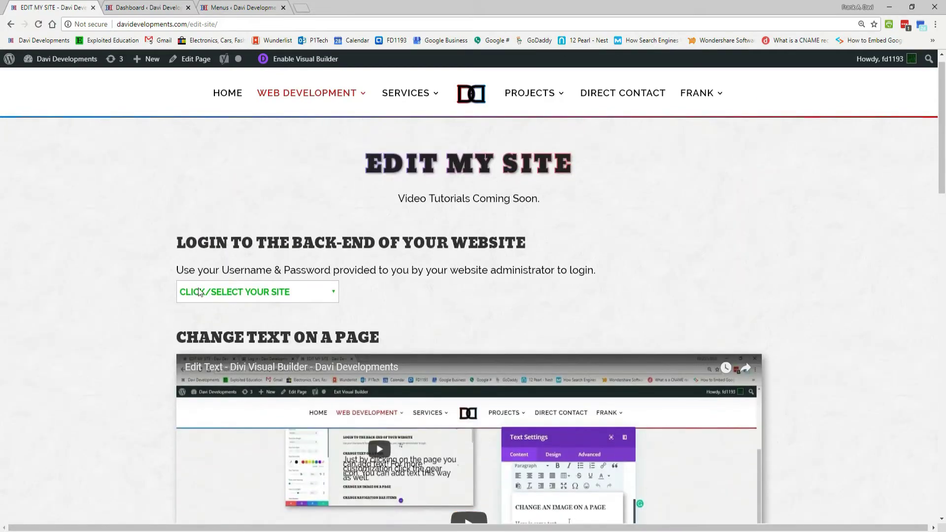
left_click(257, 292)
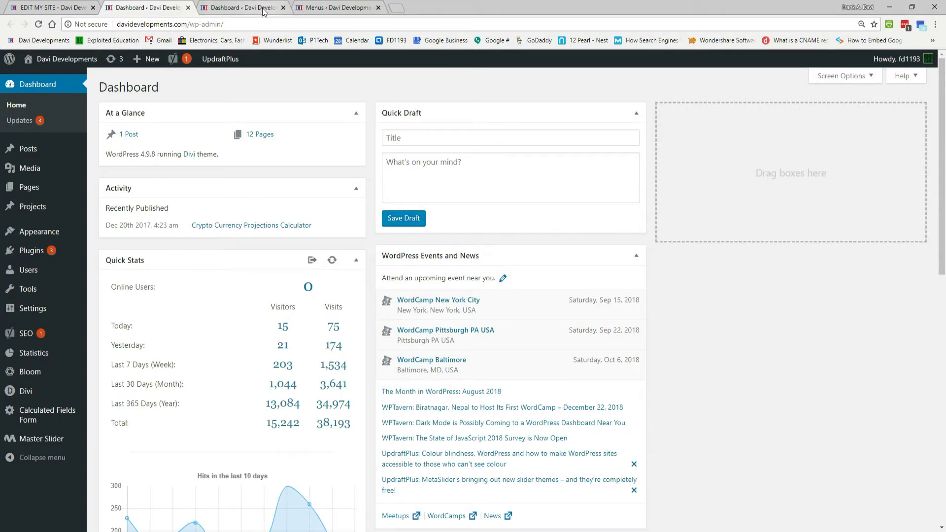
mouse_move(276, 40)
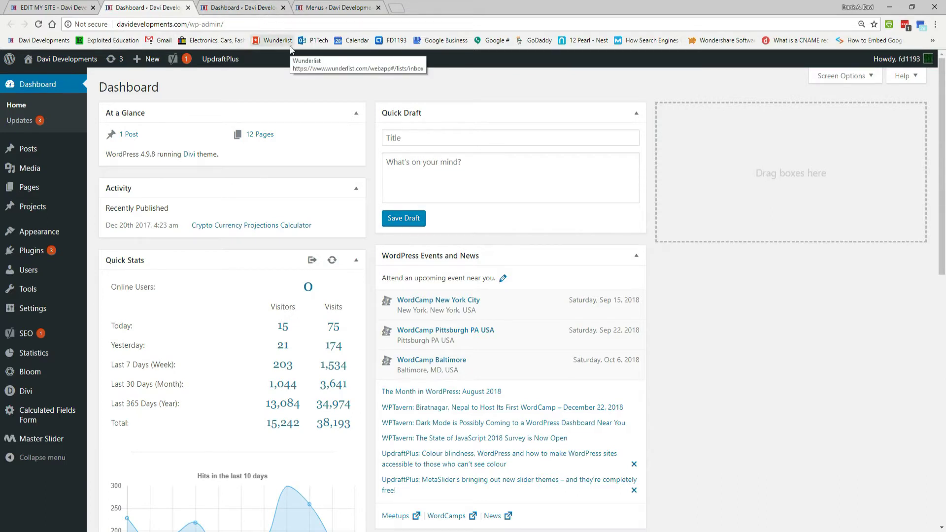
mouse_move(299, 116)
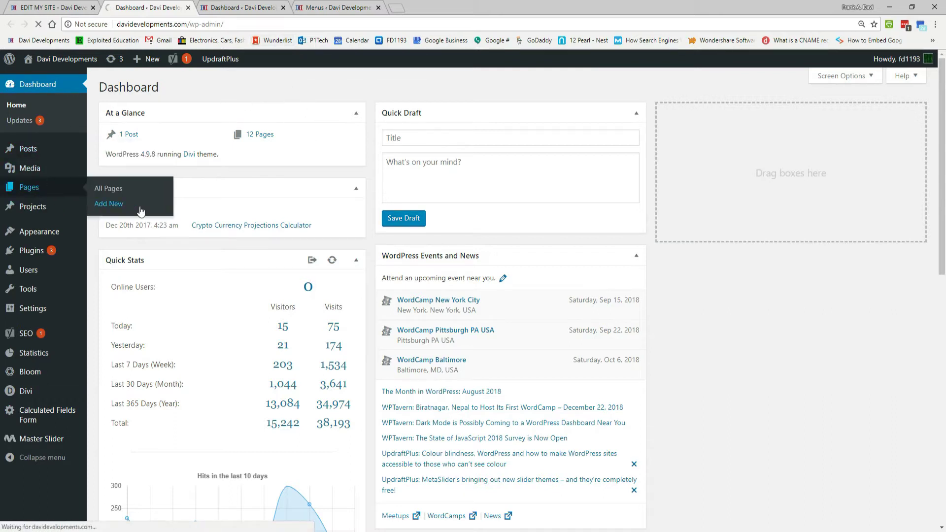
From Pages > All Pages, open the Edit My Site page in the editor.
left_click(108, 188)
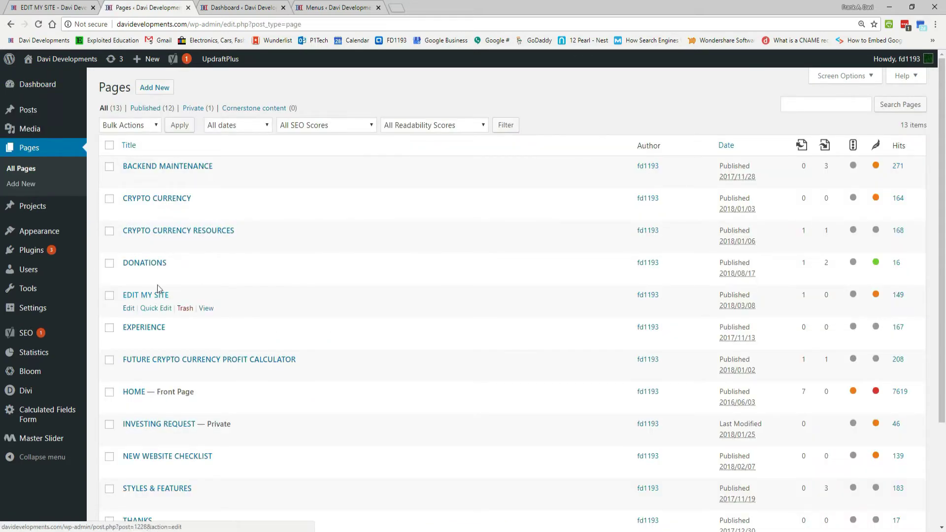
left_click(145, 294)
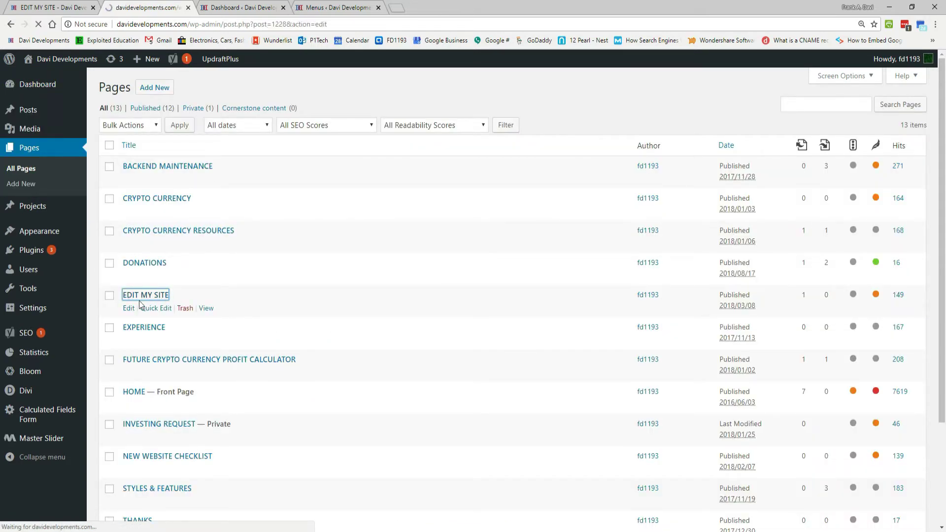
left_click(128, 307)
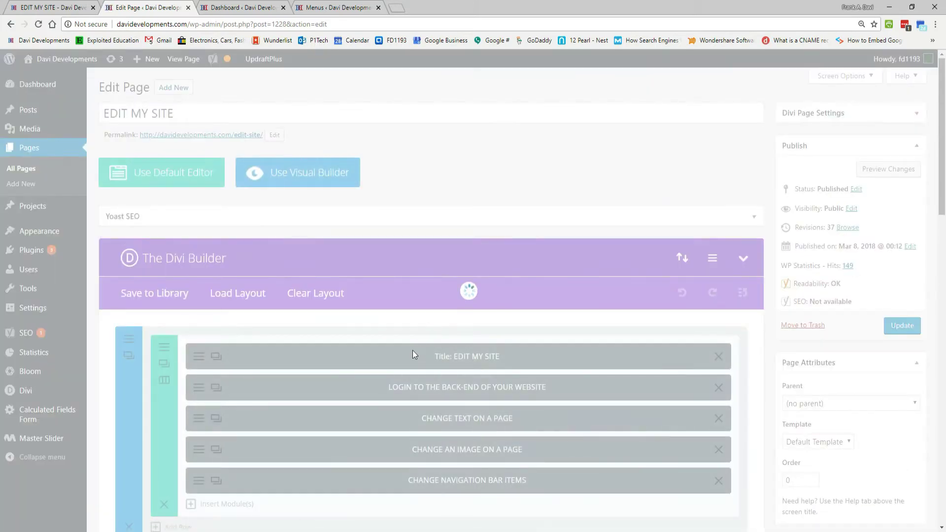
Look over the Divi Builder modules and switch to Use Visual Builder on the front end.
scroll("down", 3)
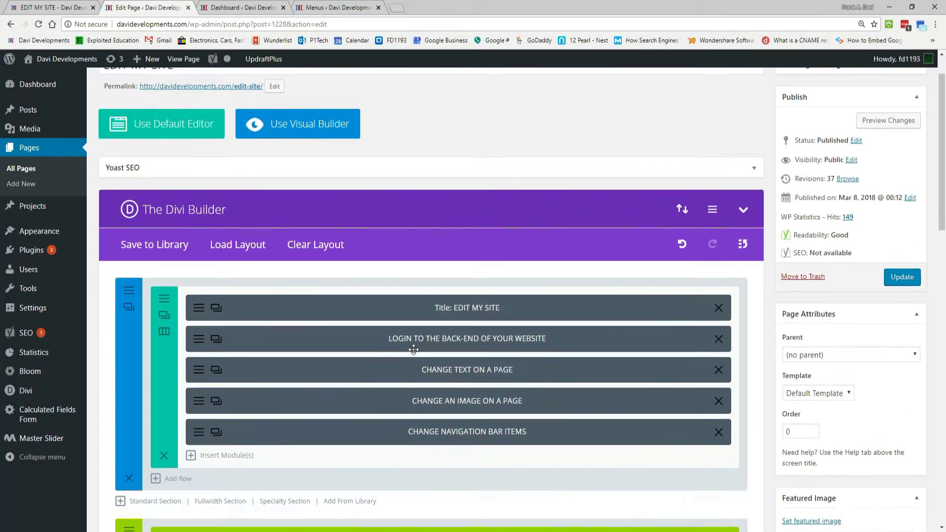
scroll("down", 3)
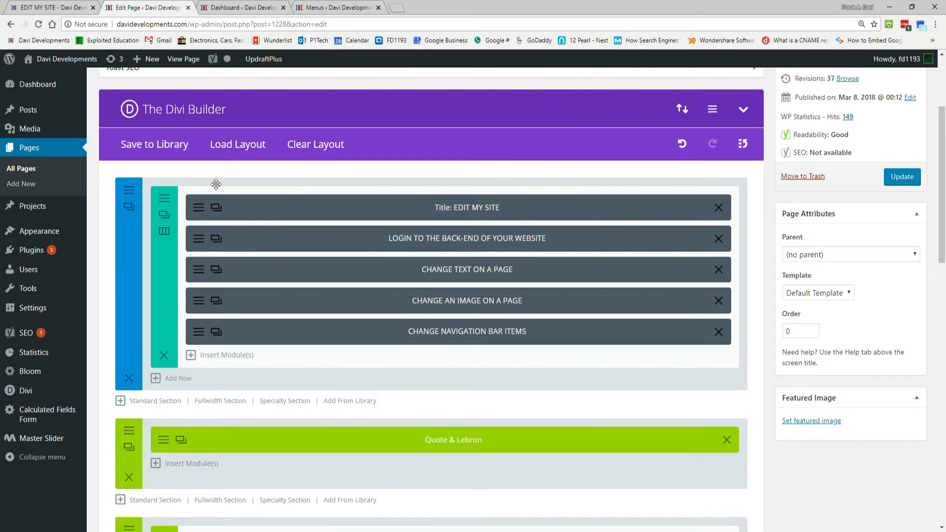
scroll("up", 3)
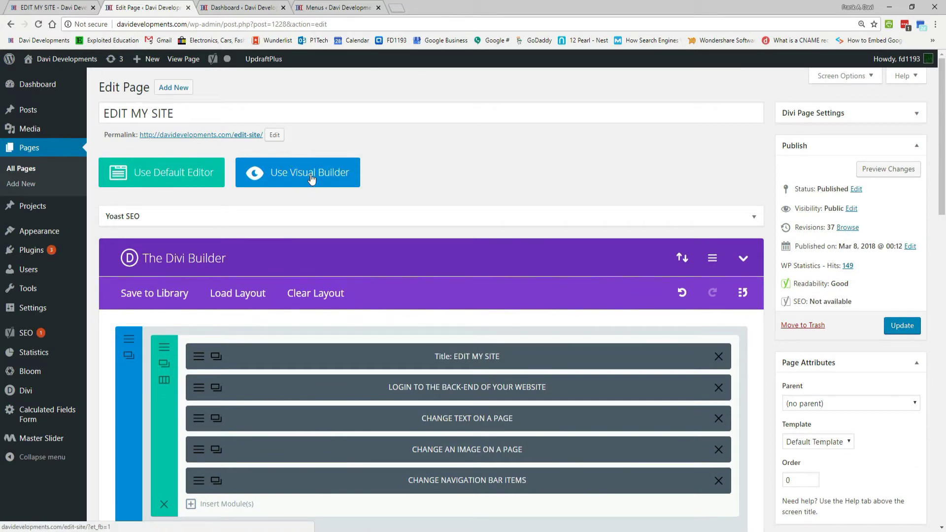
left_click(247, 8)
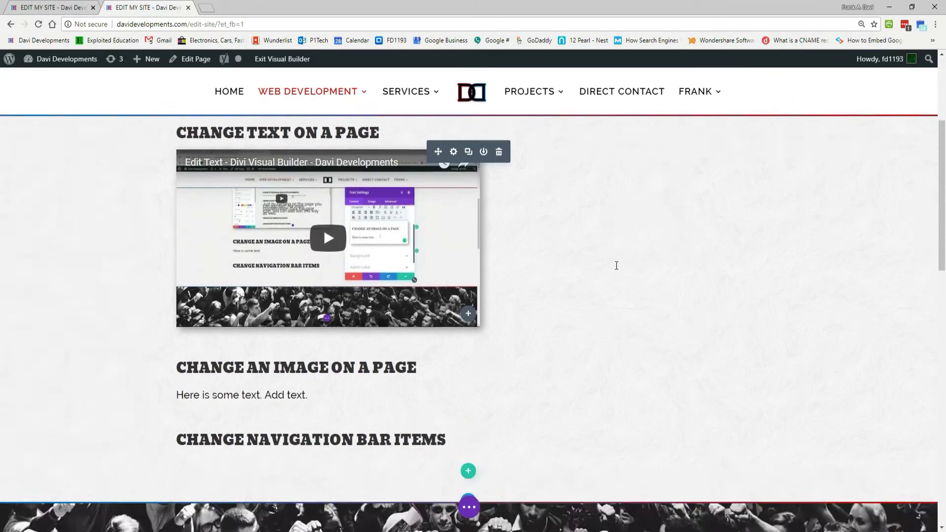
Remove the 'Here is some text. Add text.' paragraph and bring up that module's Text Settings.
scroll("down", 3)
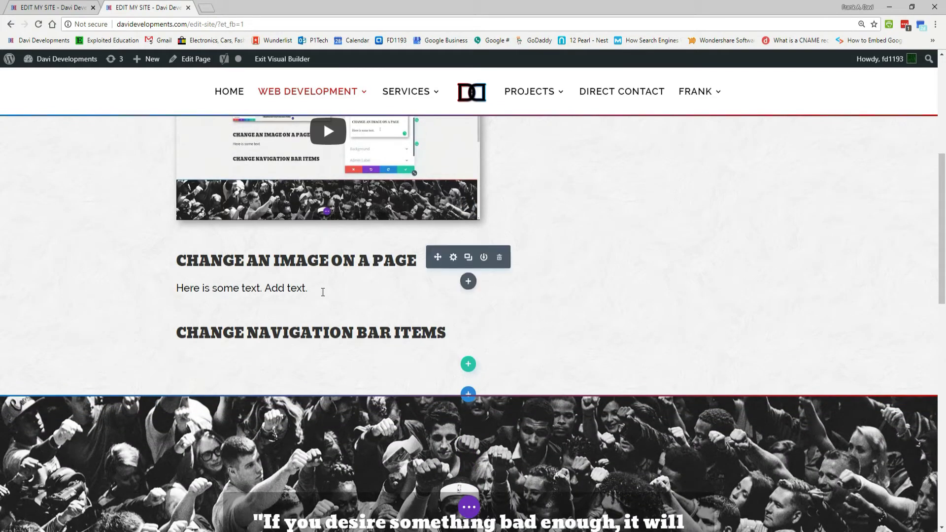
triple_click(241, 288)
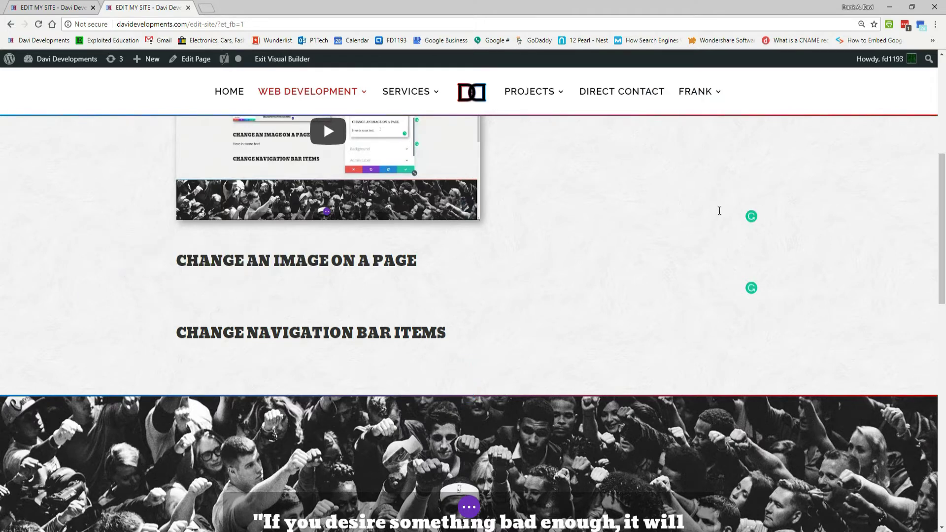
mouse_move(296, 276)
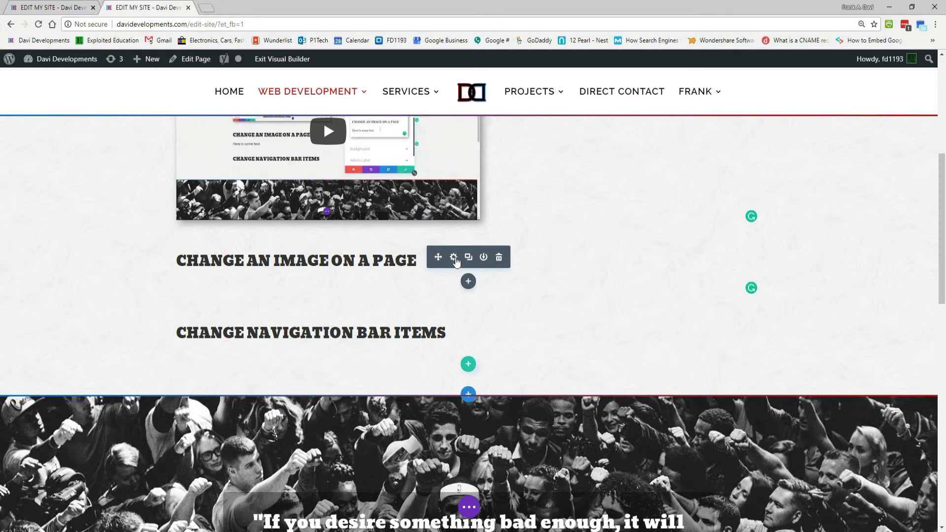
mouse_move(453, 257)
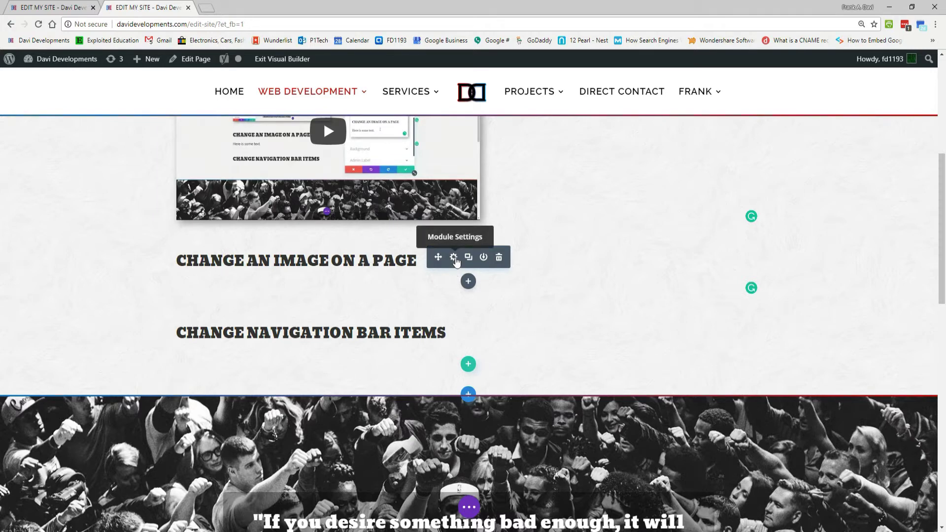
left_click(453, 257)
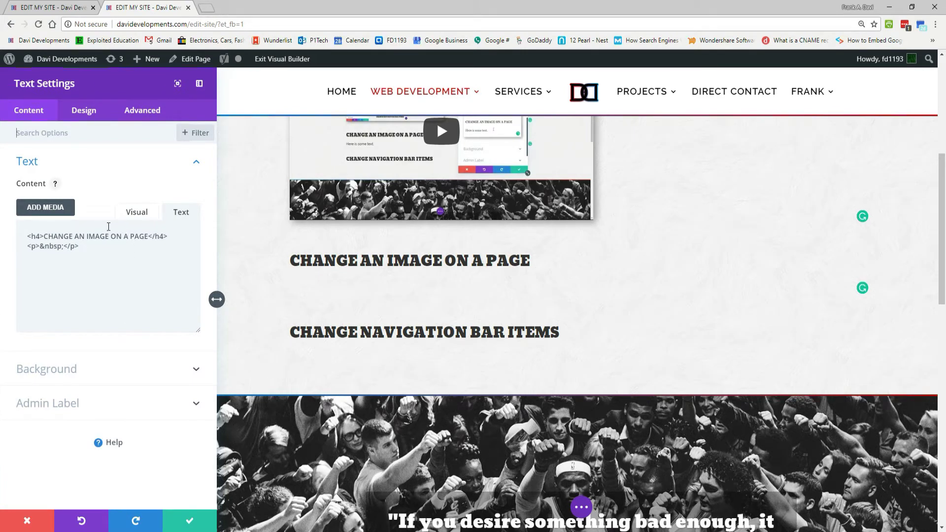
Insert the camera photo from the Media Library into the Change an Image text module.
left_click(136, 212)
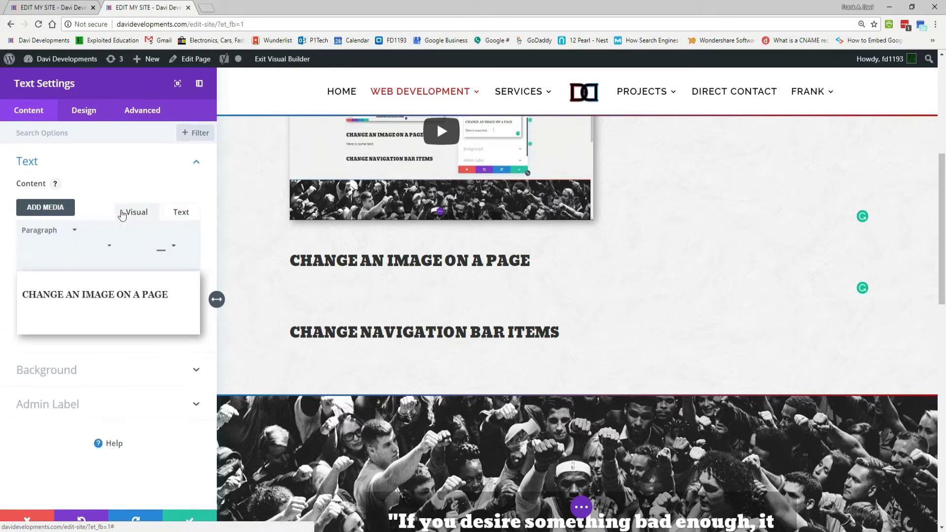
left_click(136, 211)
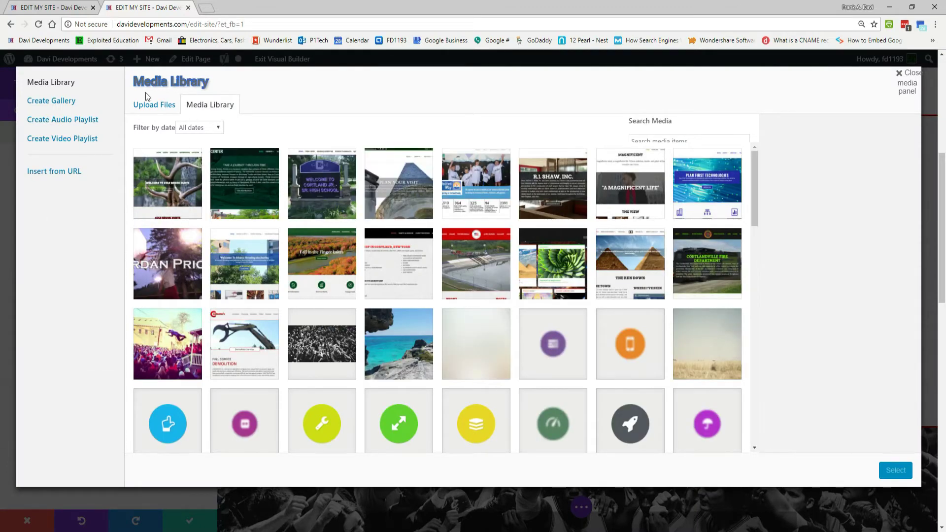
mouse_move(436, 316)
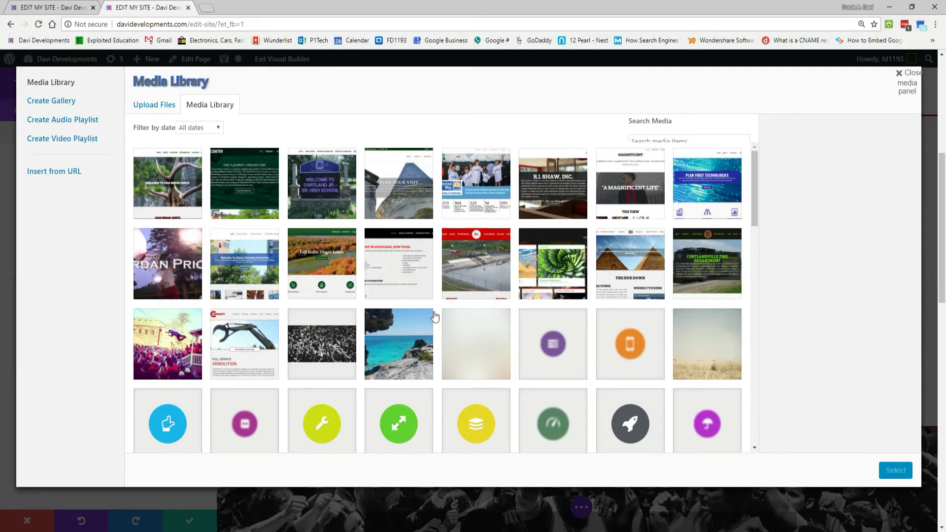
mouse_move(533, 284)
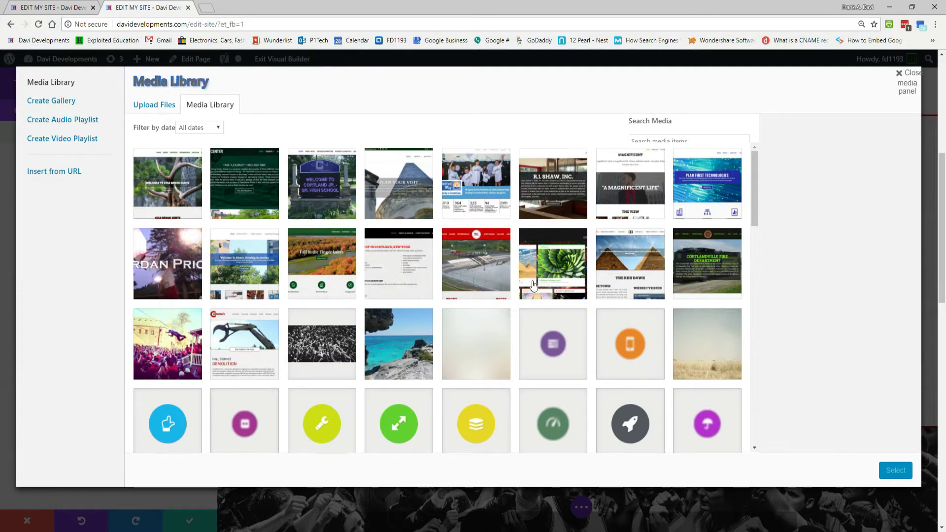
scroll("down", 3)
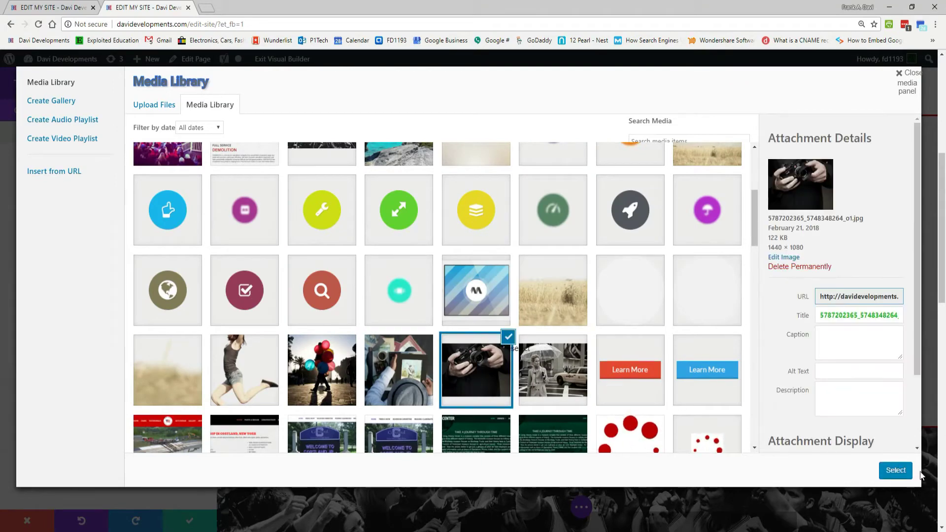
left_click(895, 470)
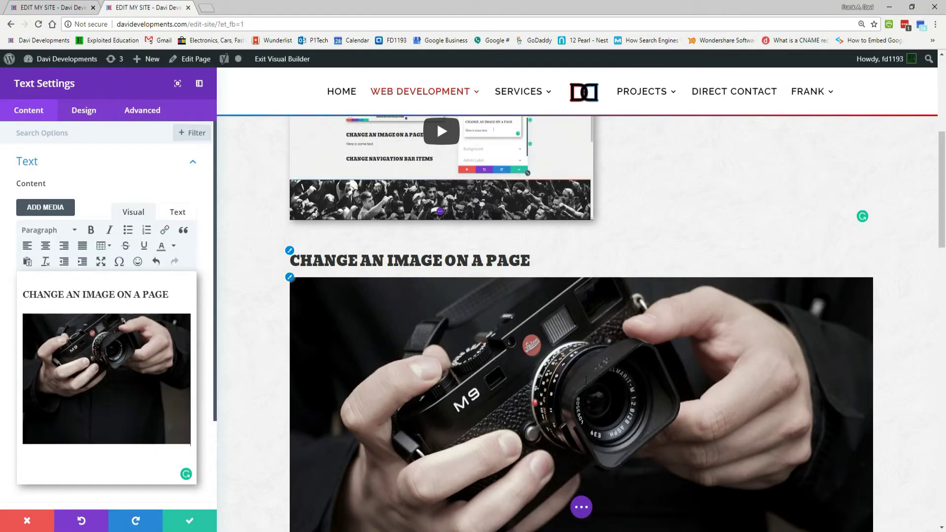
Scroll the live preview to review the inserted camera photo under the heading.
scroll("down", 3)
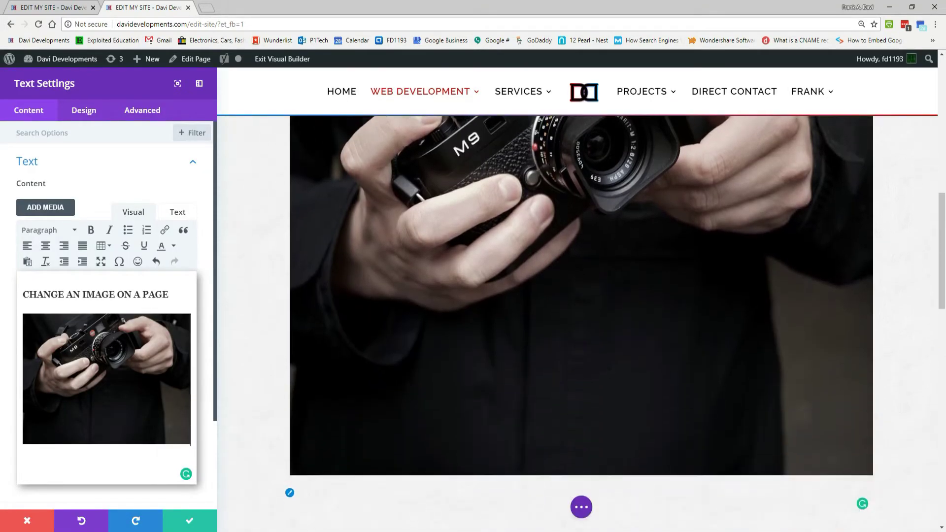
scroll("down", 3)
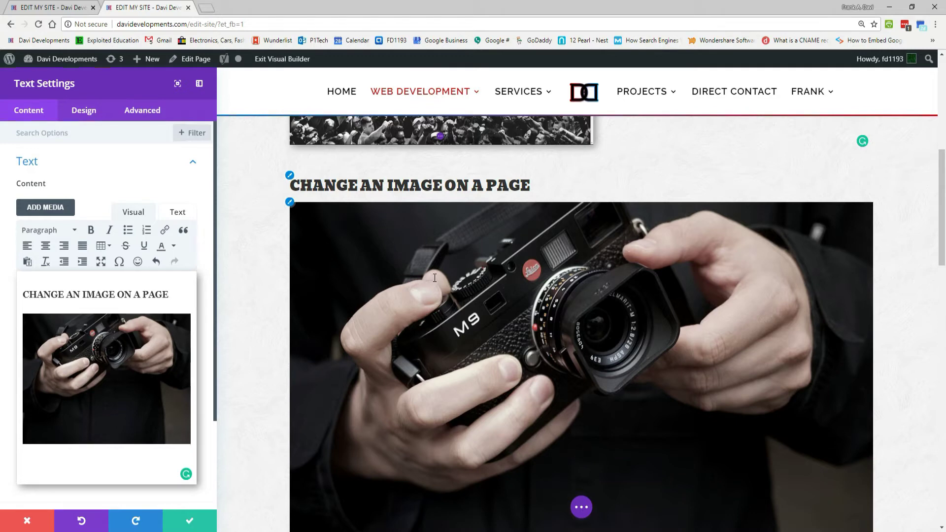
mouse_move(426, 262)
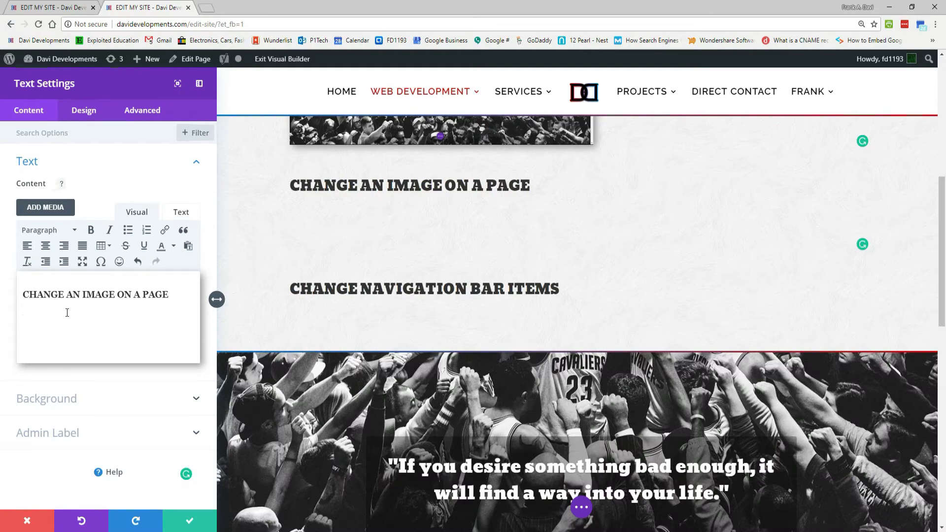
Upload the wheat field JPG via Add Media and insert it under the heading.
left_click(46, 207)
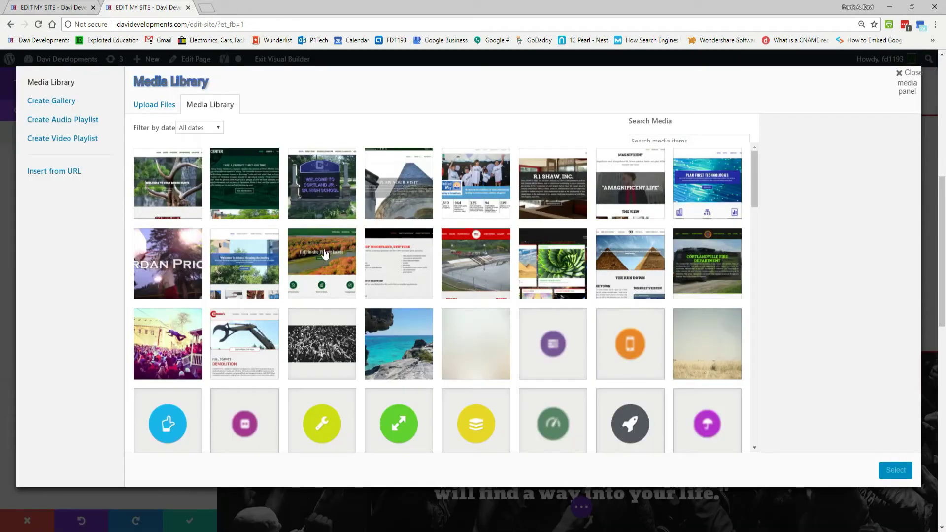
left_click(153, 104)
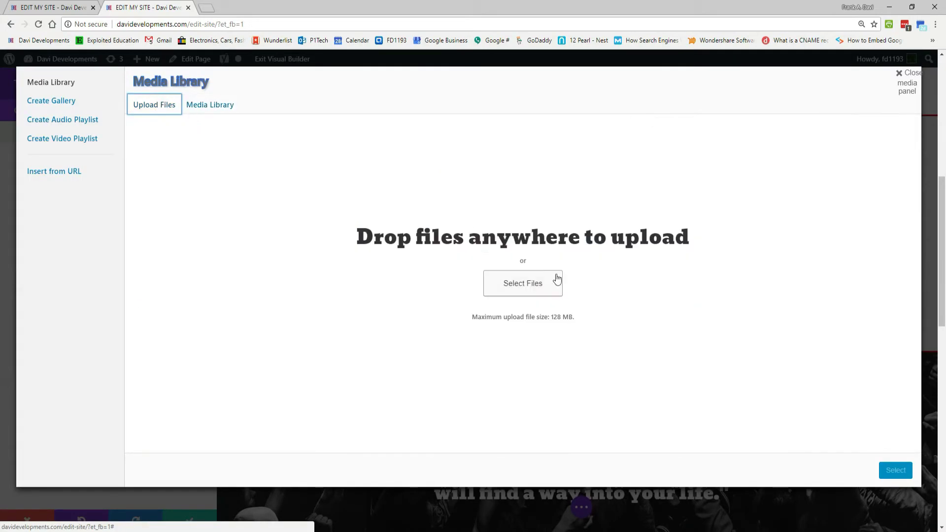
left_click(523, 284)
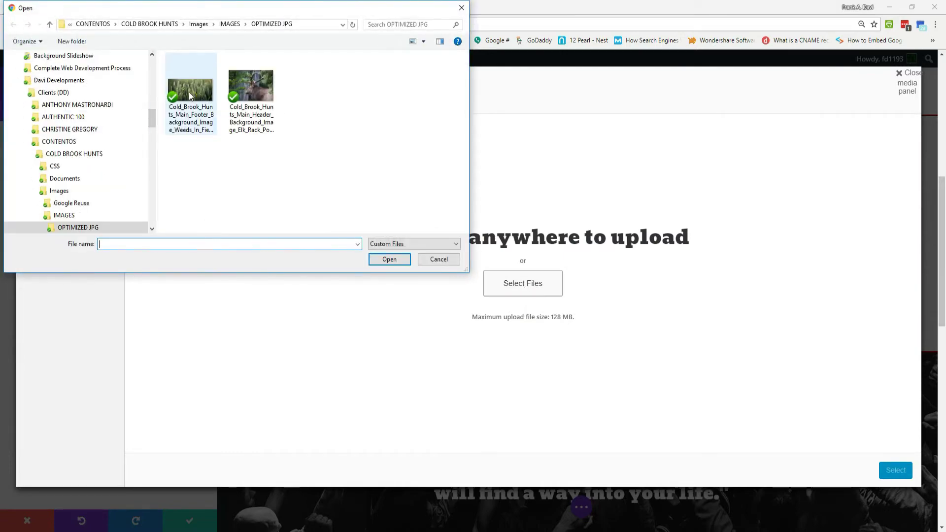
left_click(389, 259)
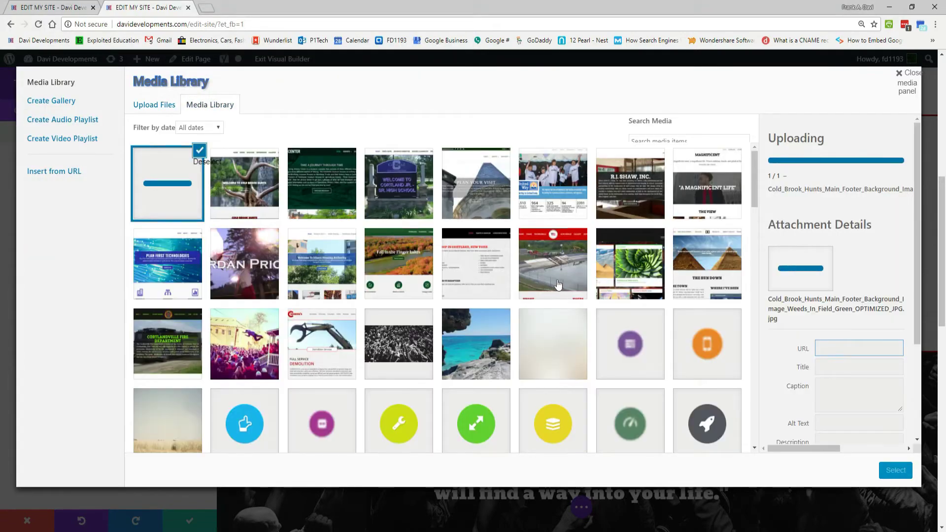
mouse_move(195, 188)
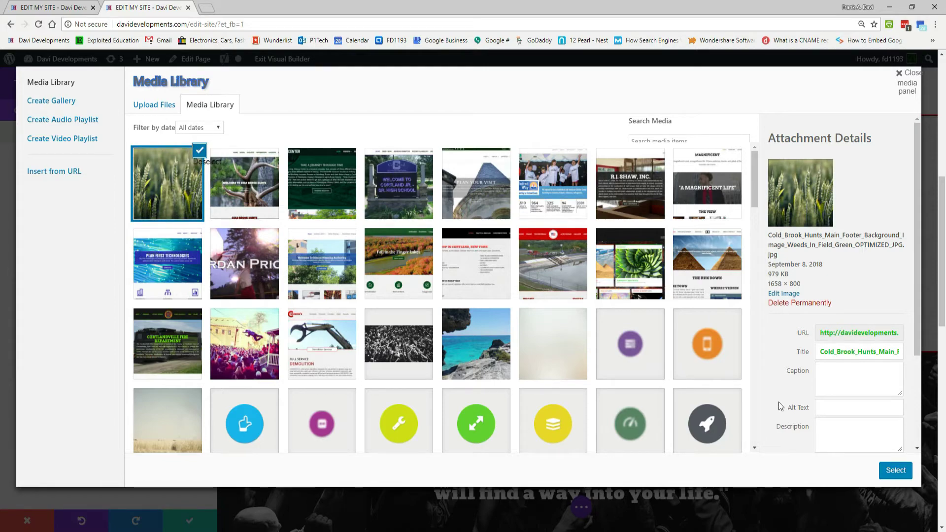
left_click(895, 470)
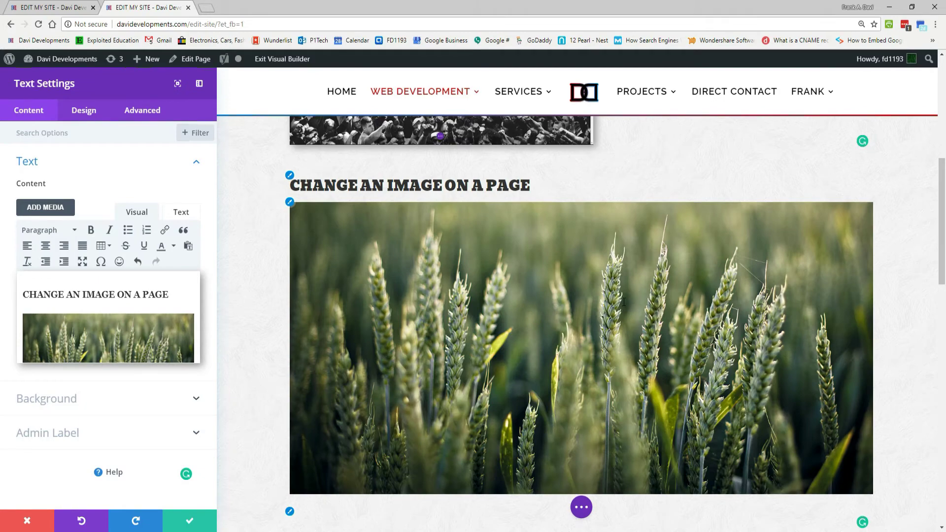
mouse_move(471, 253)
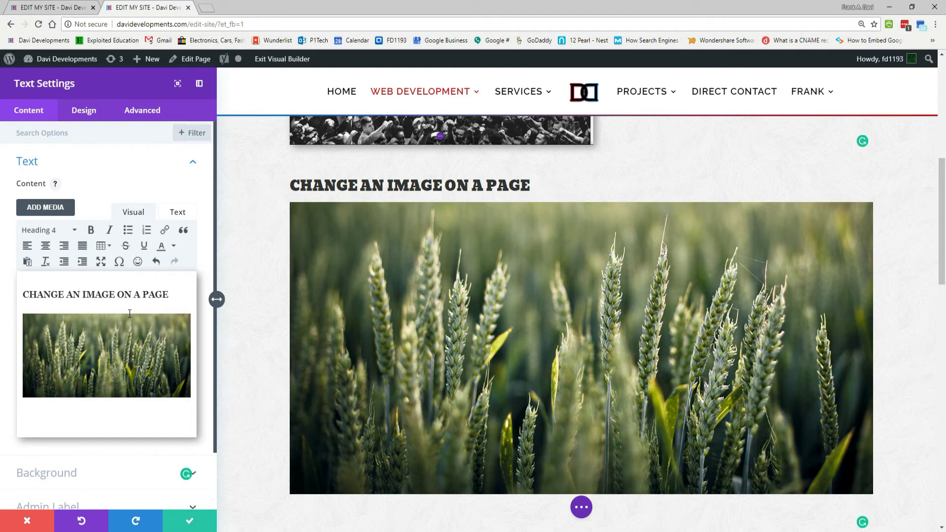
Place the insertion point back in the section's heading text content.
left_click(107, 356)
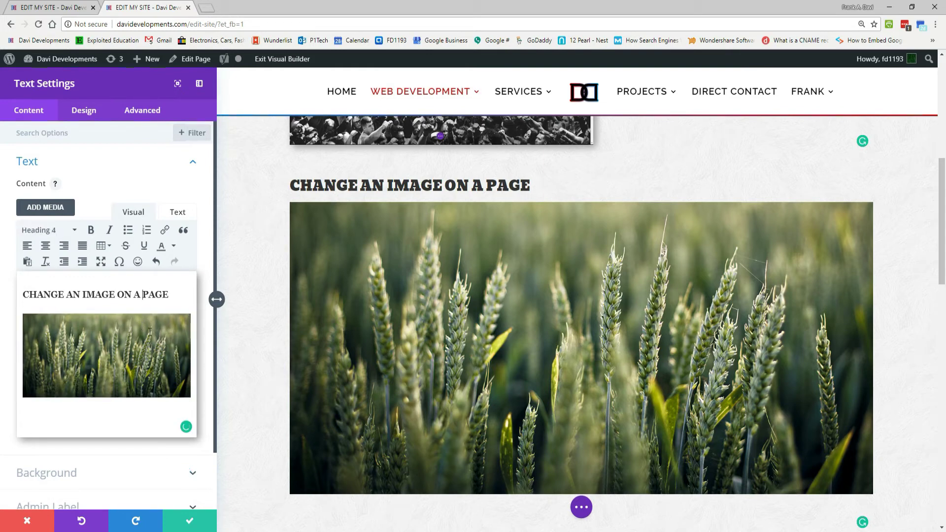
left_click(106, 355)
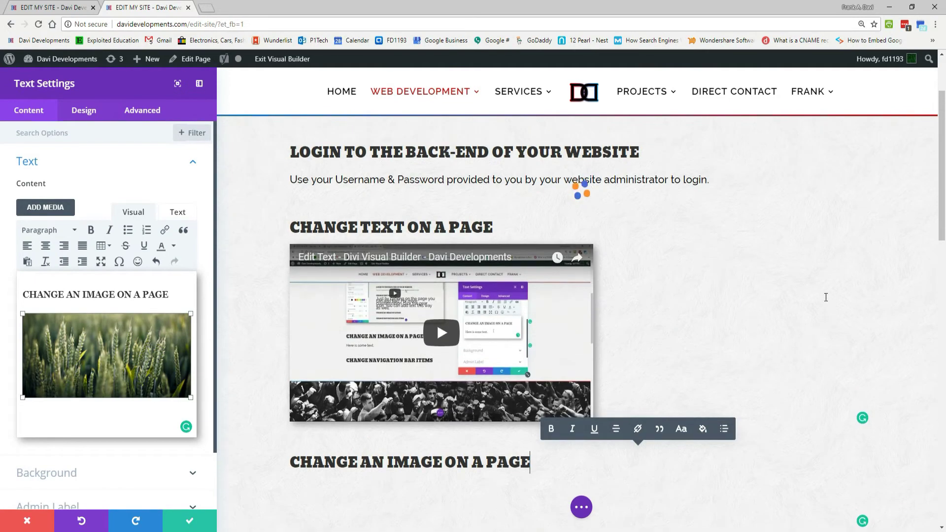
Add a new Image module to the row below the Change an image on a page heading.
scroll("down", 3)
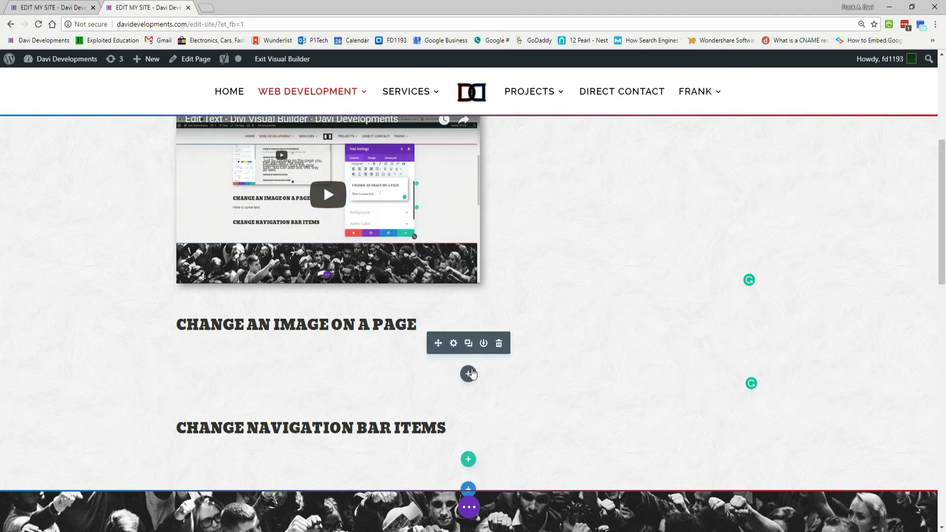
mouse_move(468, 375)
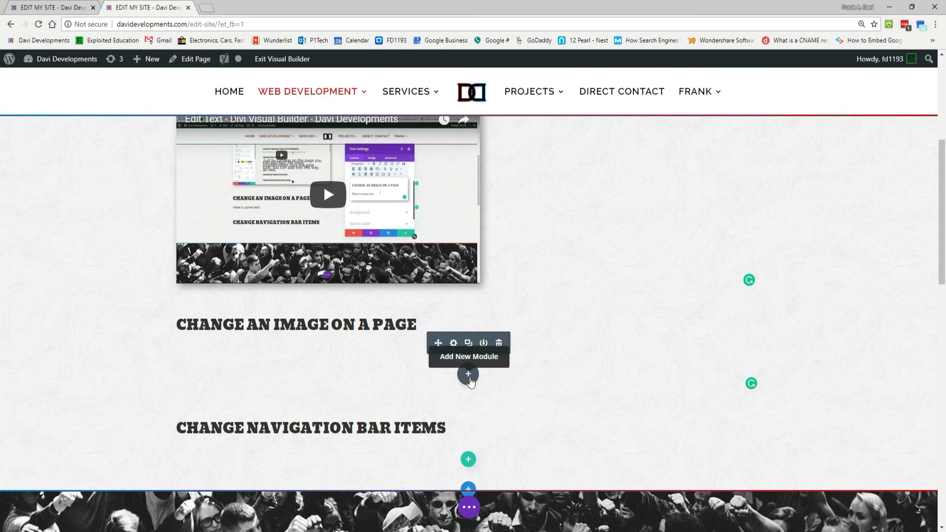
left_click(468, 375)
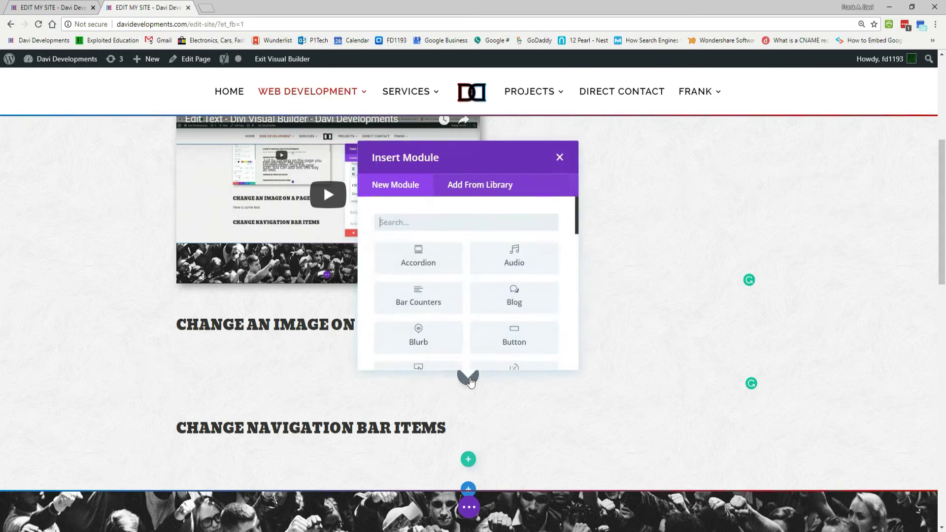
scroll("down", 3)
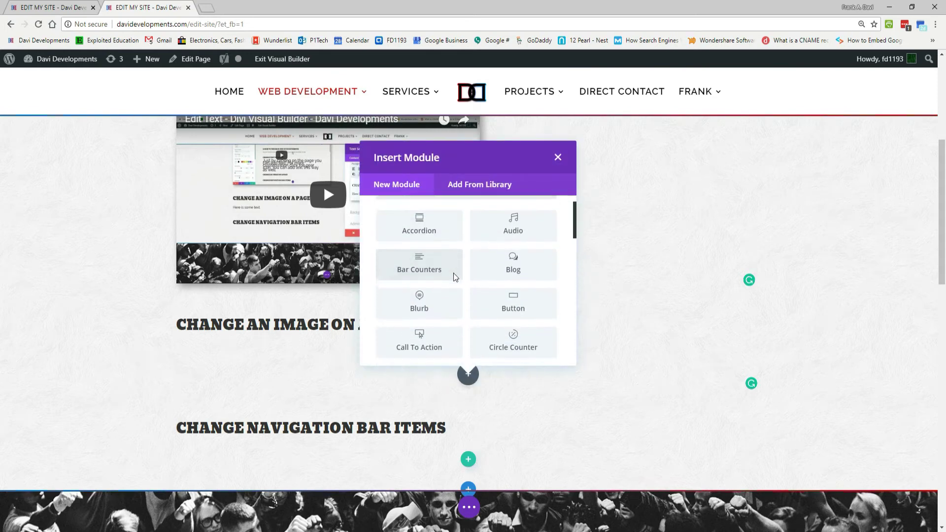
scroll("down", 3)
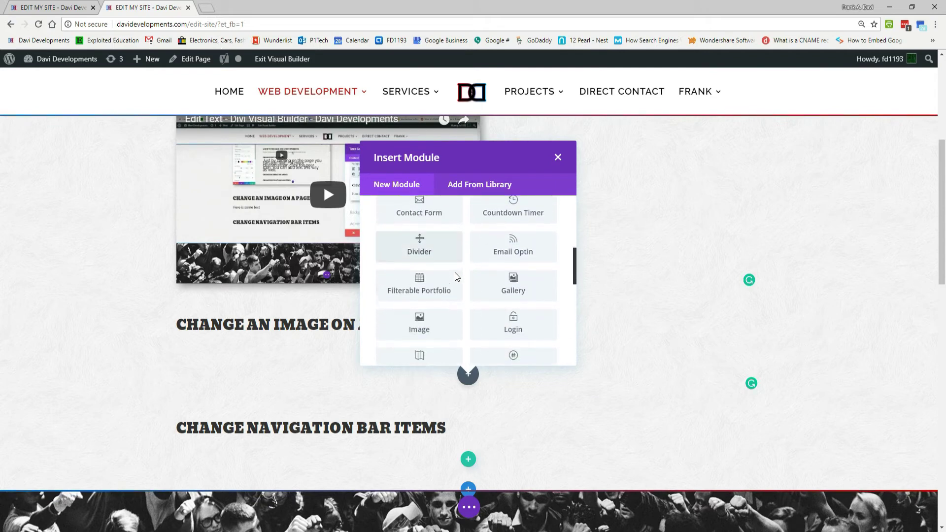
left_click(419, 324)
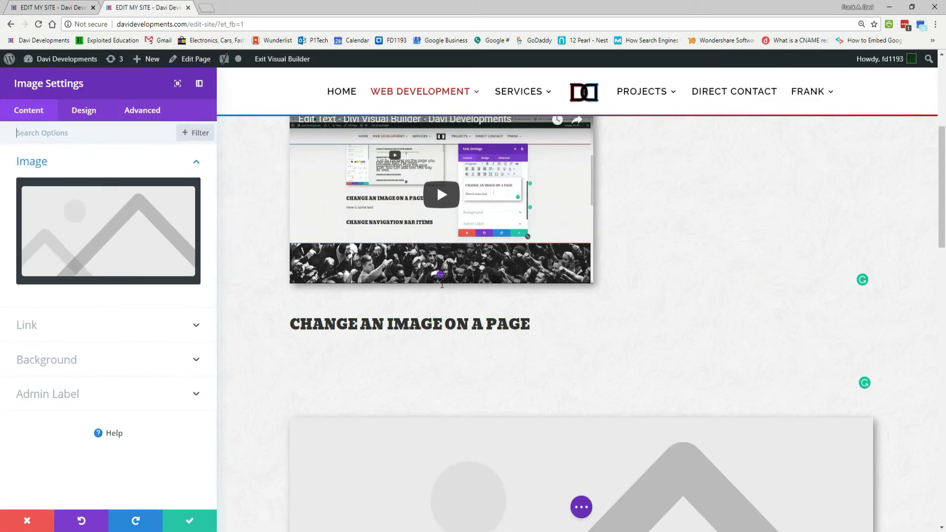
mouse_move(199, 201)
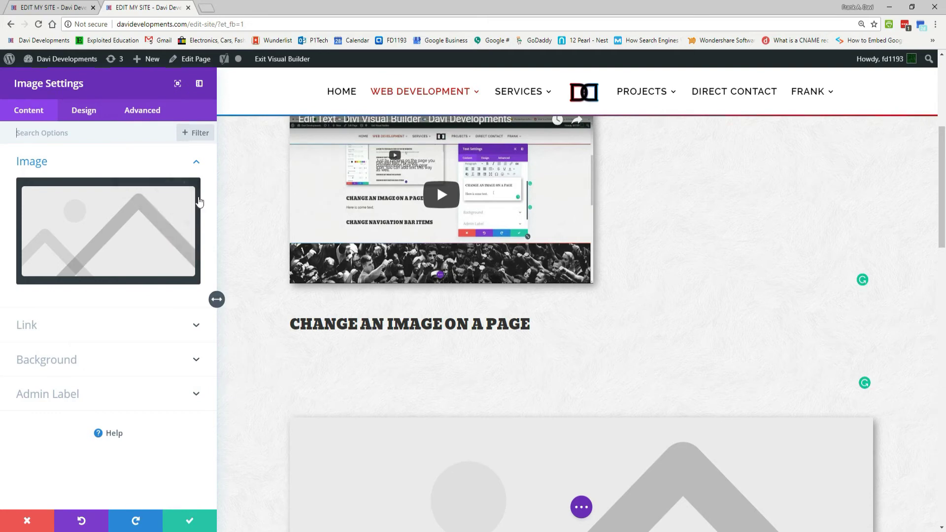
Choose the wheat field photo from the Media Library for the new Image module.
scroll("down", 3)
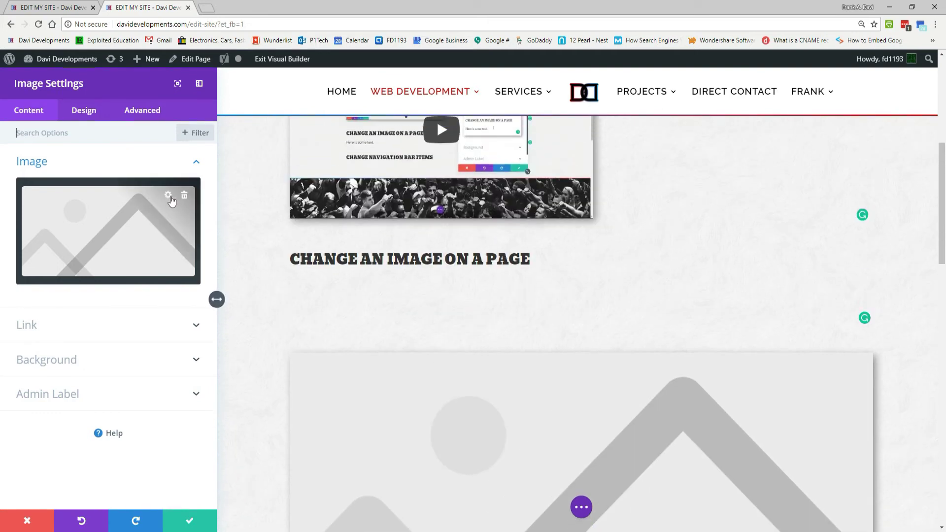
left_click(167, 195)
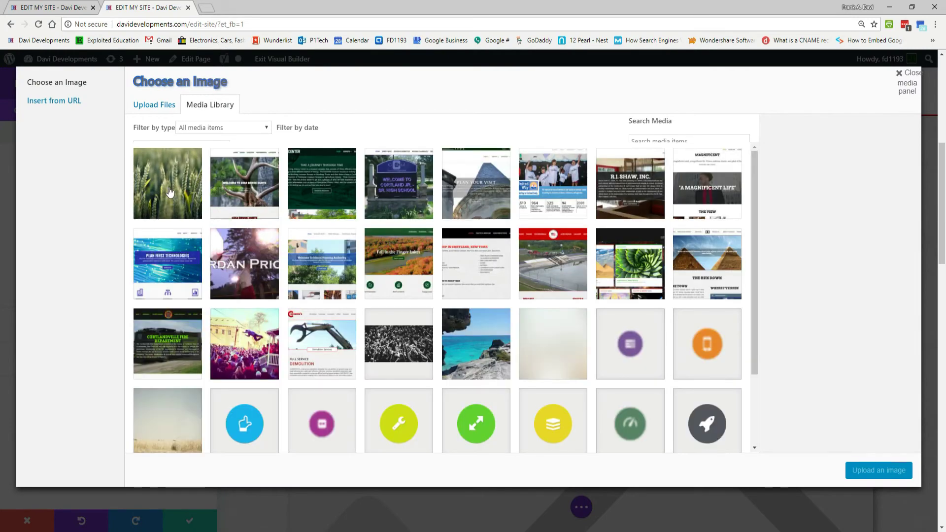
left_click(168, 183)
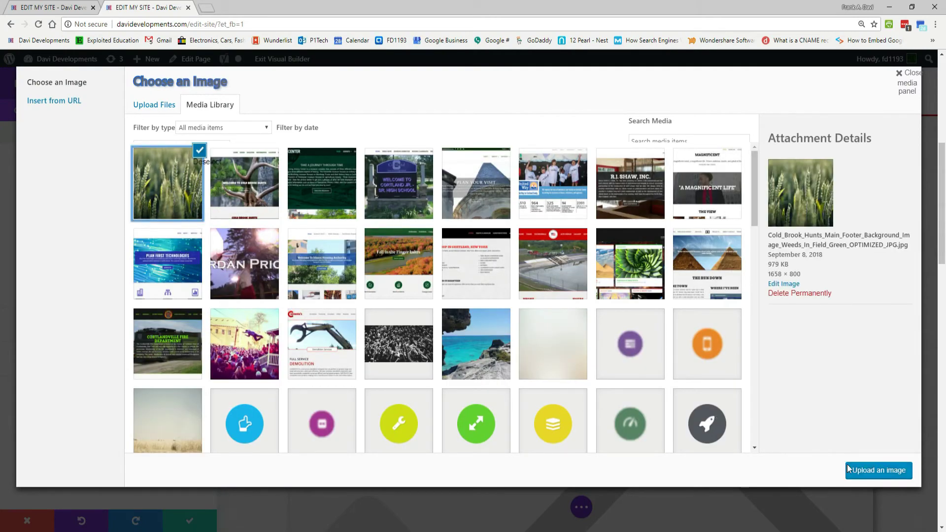
left_click(879, 470)
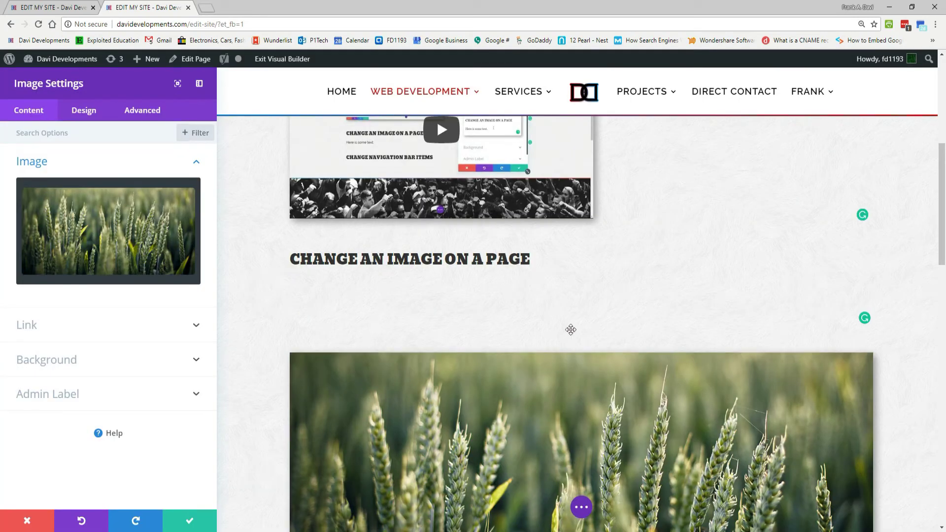
Set the Image module's Link option Open in Lightbox to Yes, save it, and reopen its settings.
scroll("down", 3)
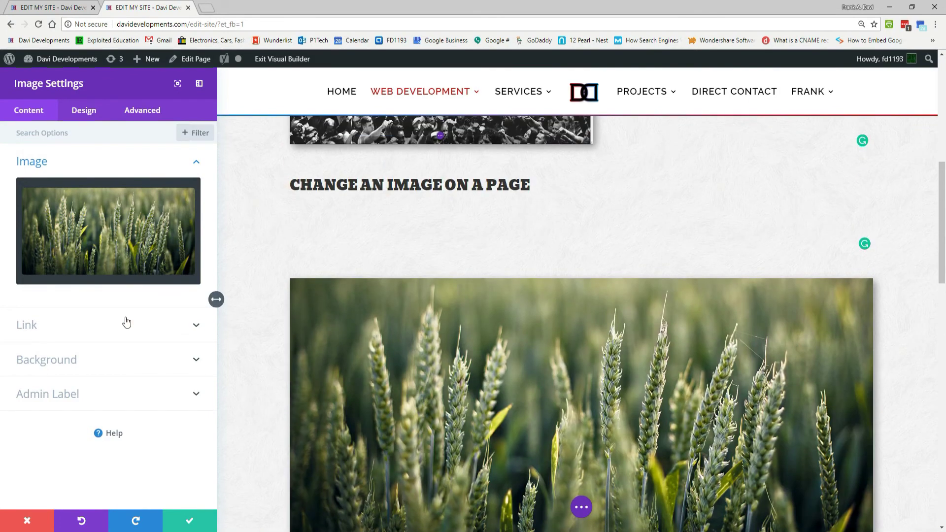
mouse_move(181, 333)
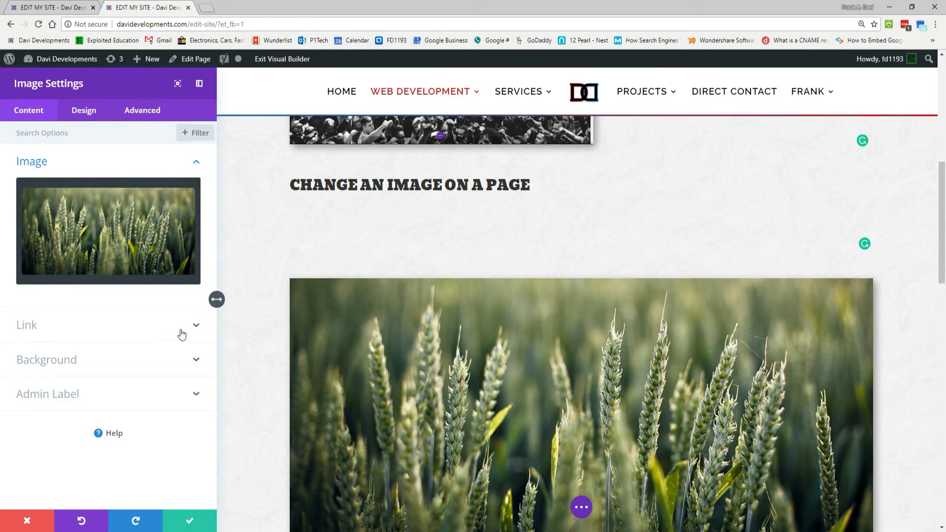
left_click(27, 326)
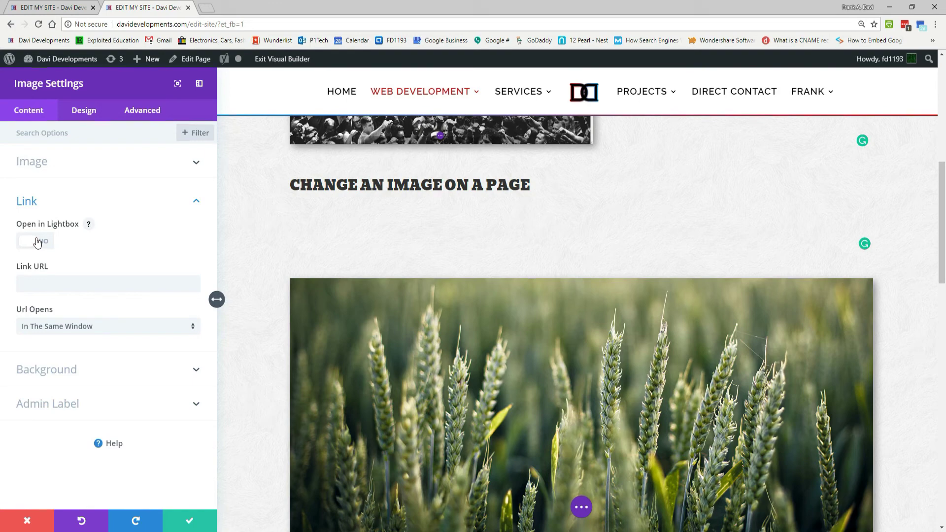
left_click(34, 240)
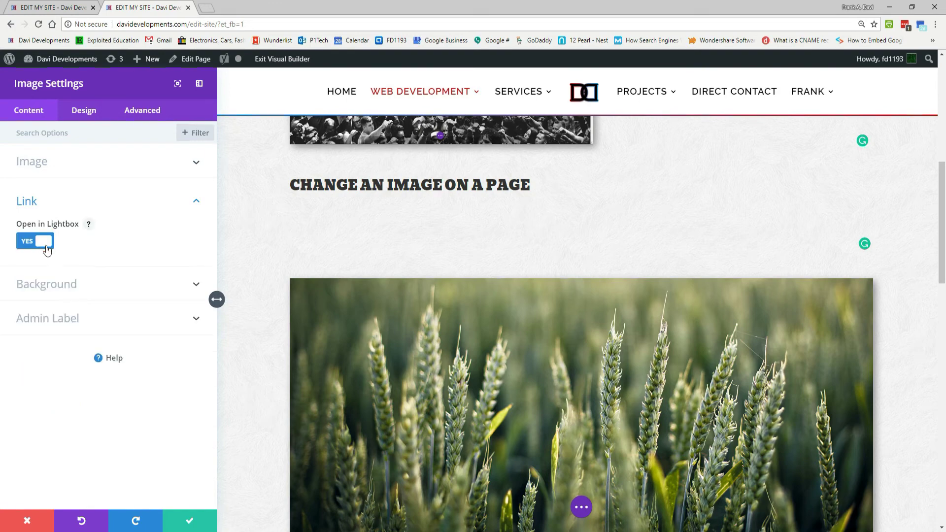
left_click(27, 520)
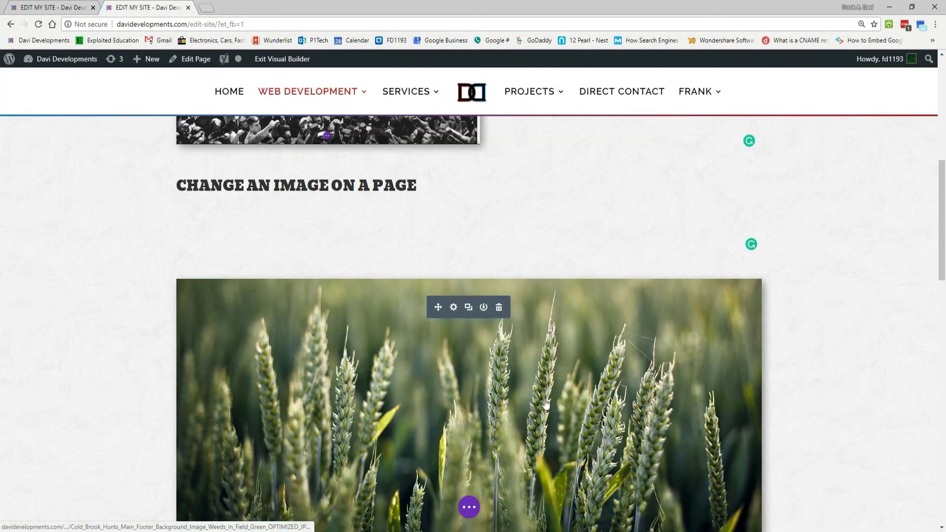
scroll("down", 3)
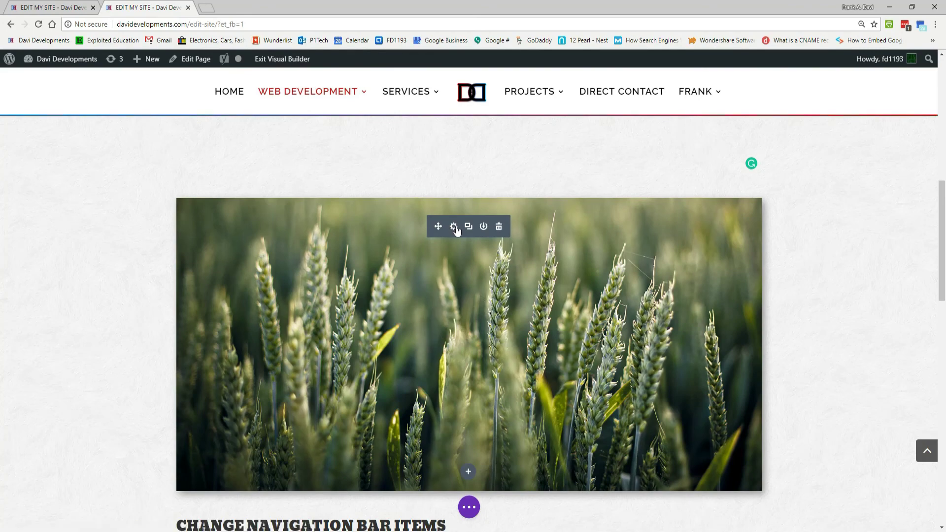
left_click(454, 227)
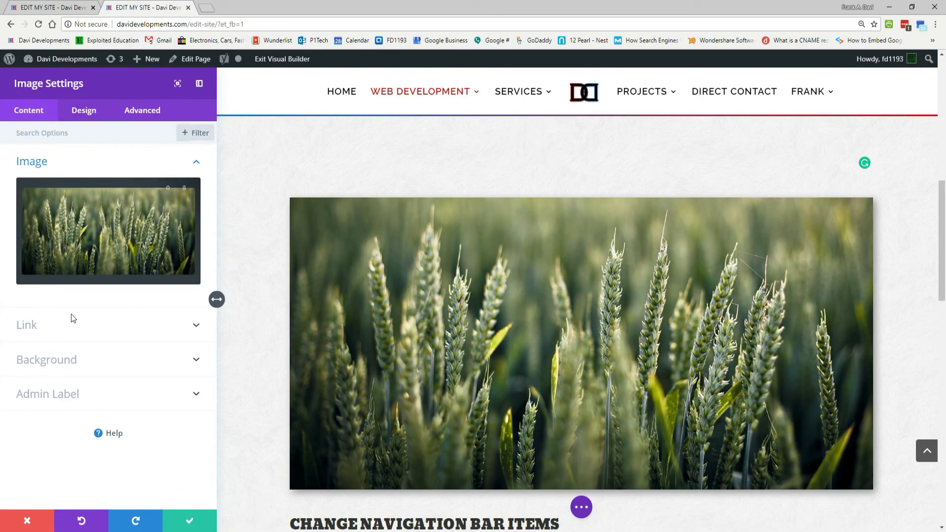
Try the Hue filter at 292deg on the wheat image, then return it to 0deg.
left_click(83, 110)
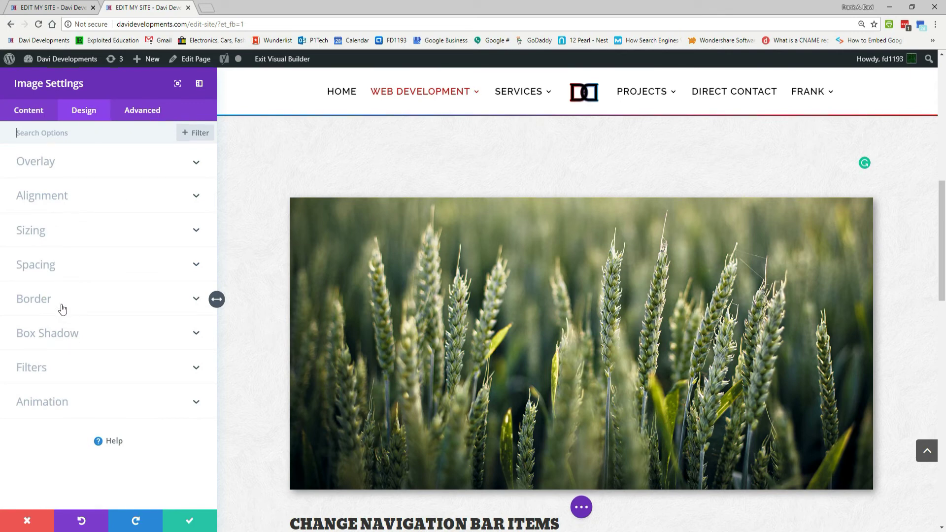
left_click(30, 368)
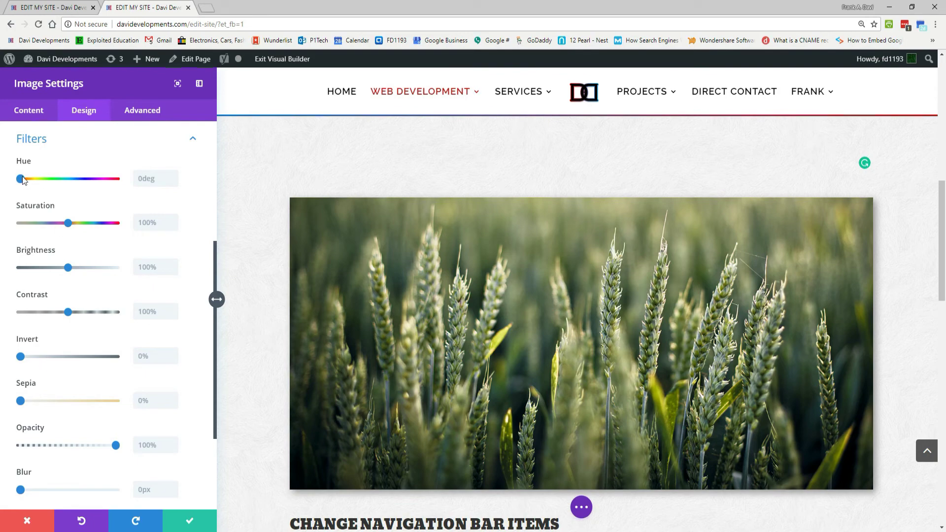
left_click_drag(21, 178, 97, 179)
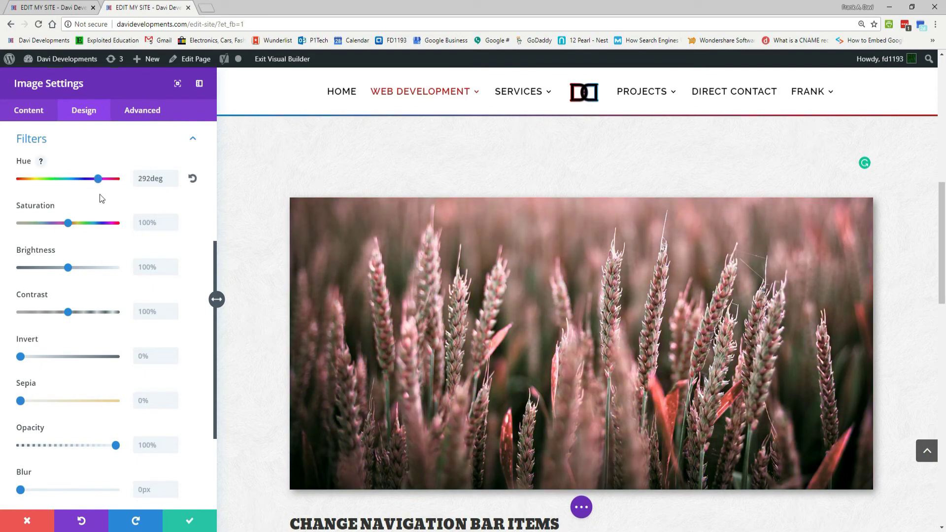
left_click_drag(98, 178, 65, 178)
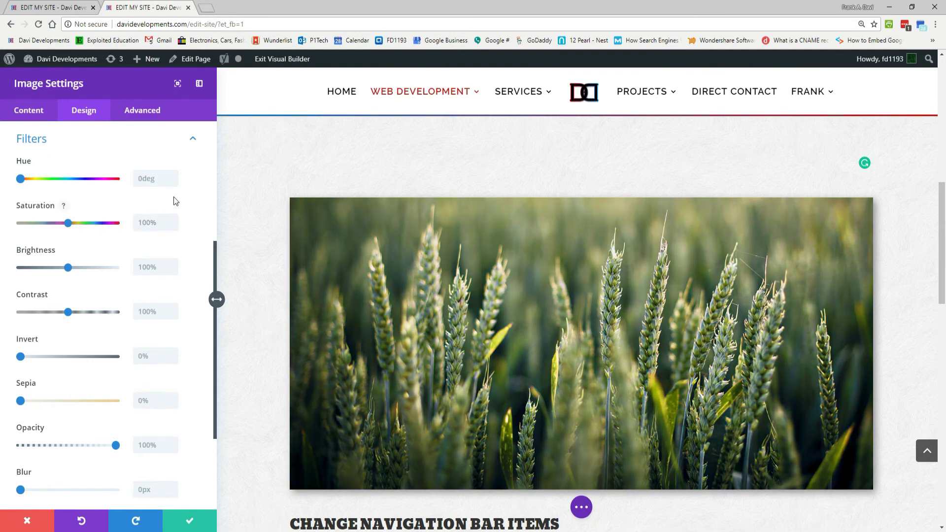
left_click(32, 138)
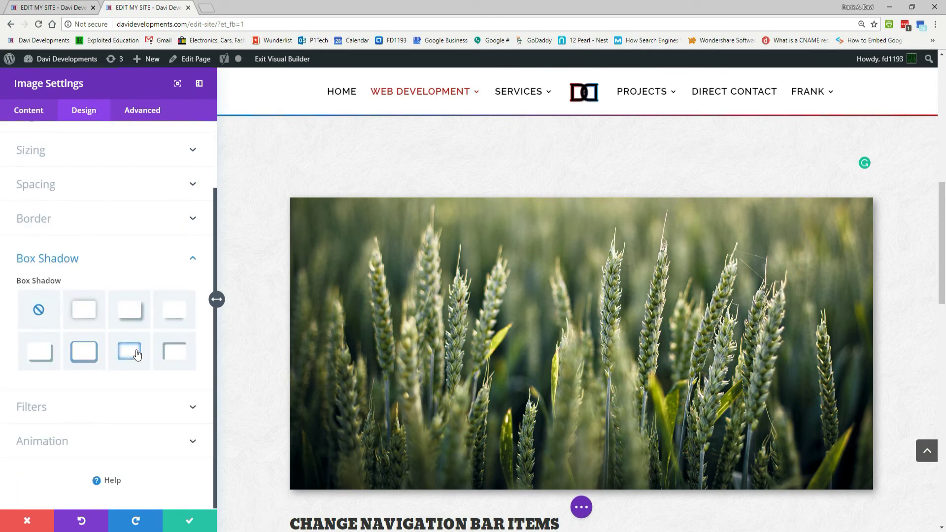
left_click(84, 310)
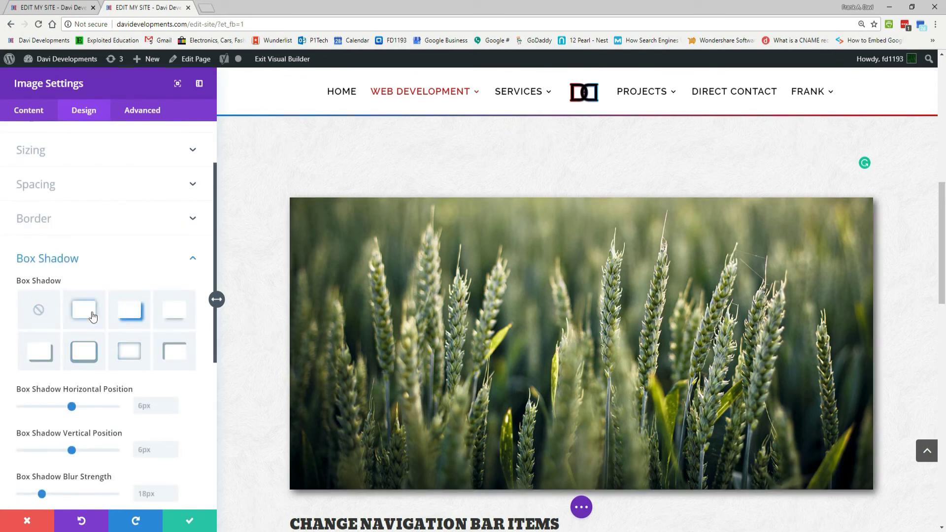
left_click(47, 258)
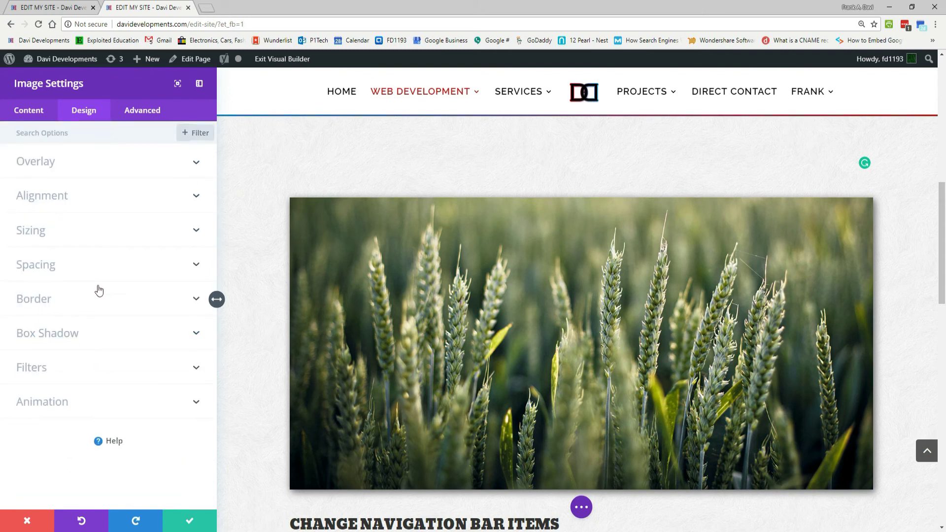
mouse_move(41, 323)
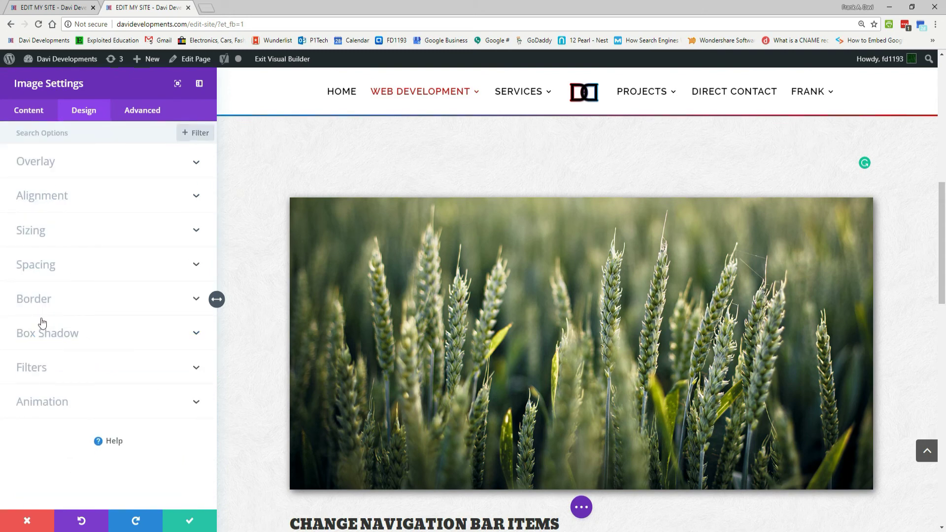
mouse_move(60, 276)
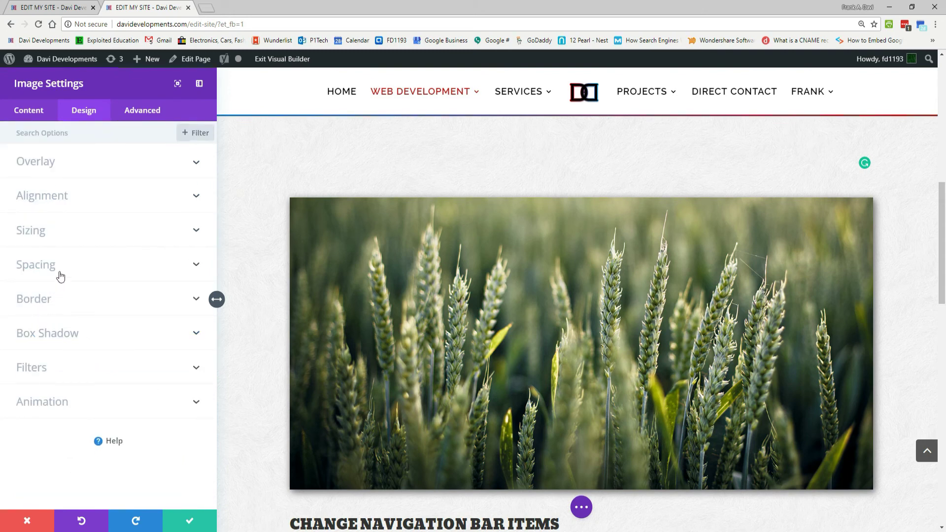
left_click(35, 264)
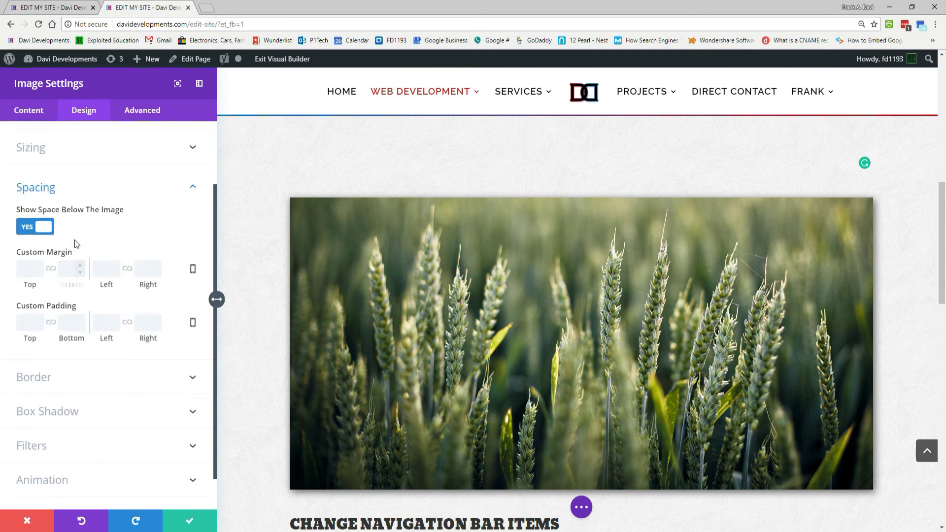
left_click(36, 187)
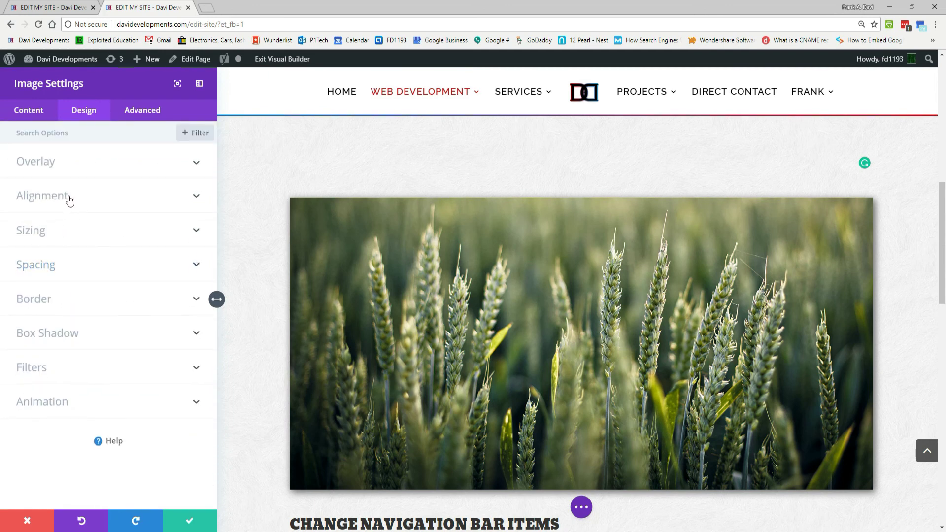
left_click(69, 195)
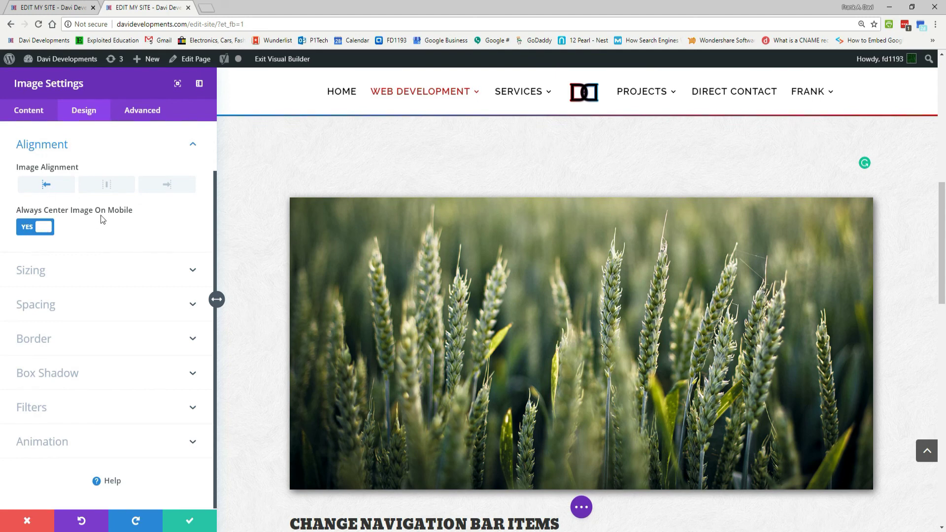
left_click(41, 144)
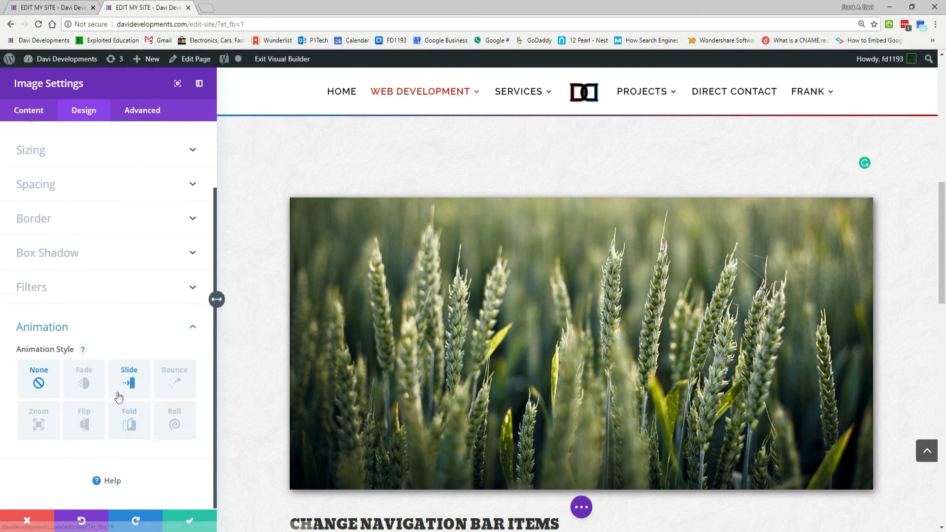
left_click(175, 378)
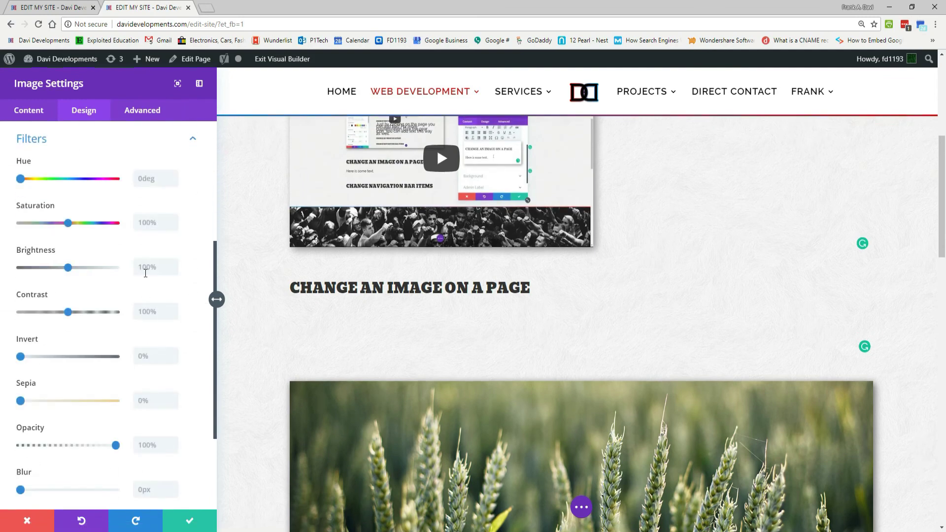
left_click(28, 110)
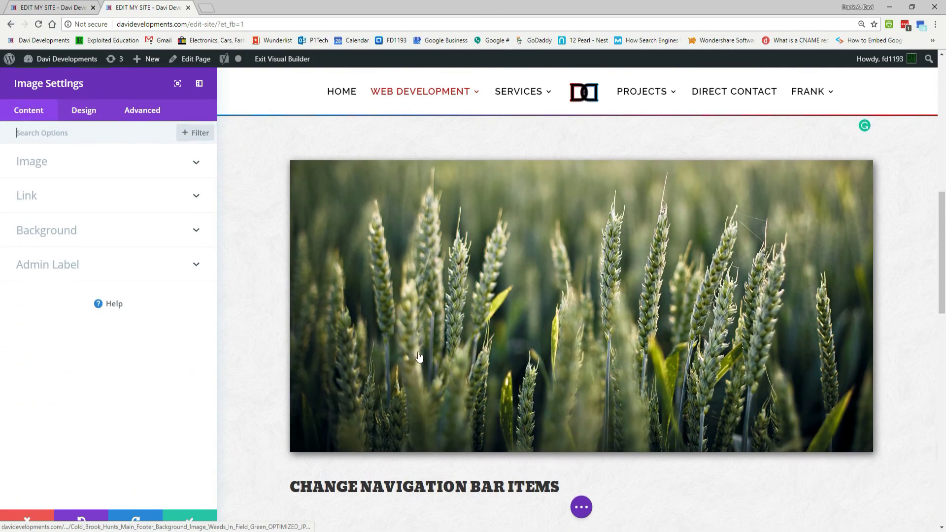